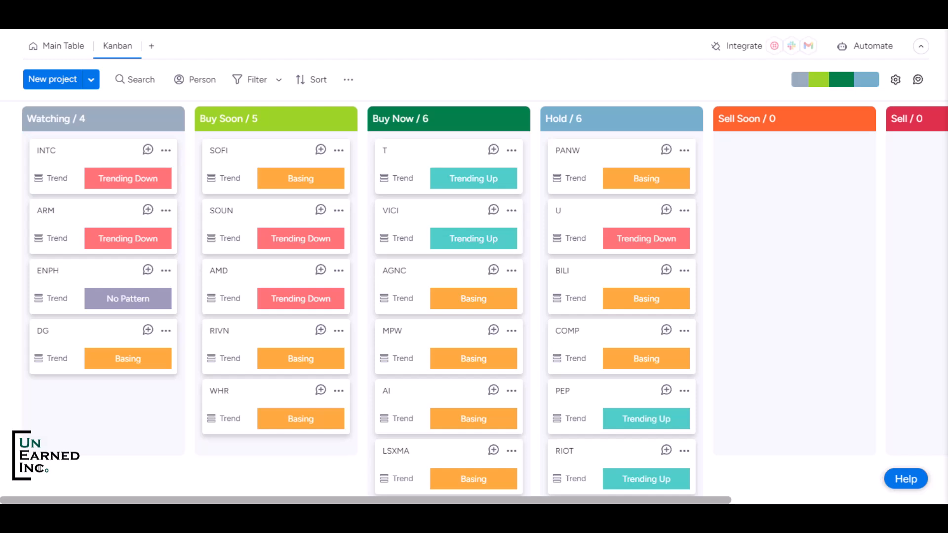
{"action": "mouse_move", "coordinate": [314, 145]}
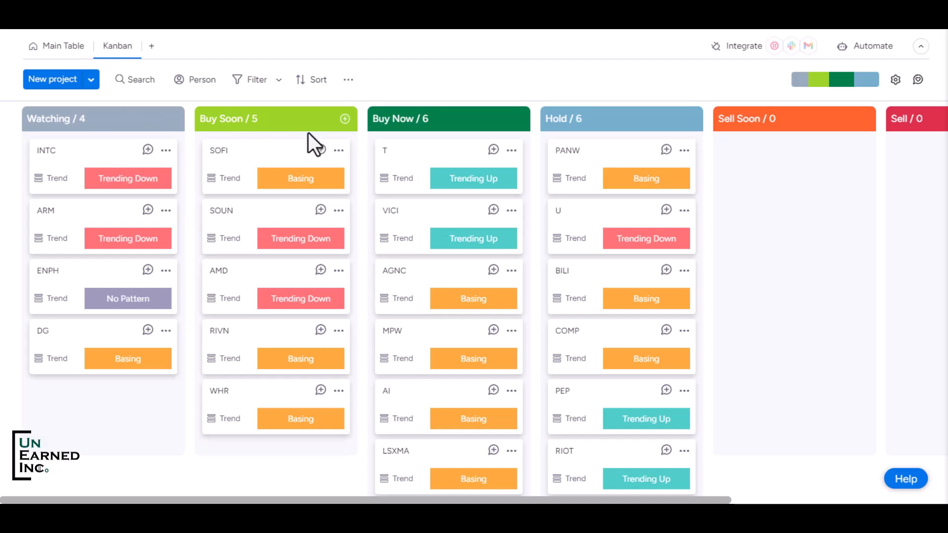
{"action": "mouse_move", "coordinate": [6, 305]}
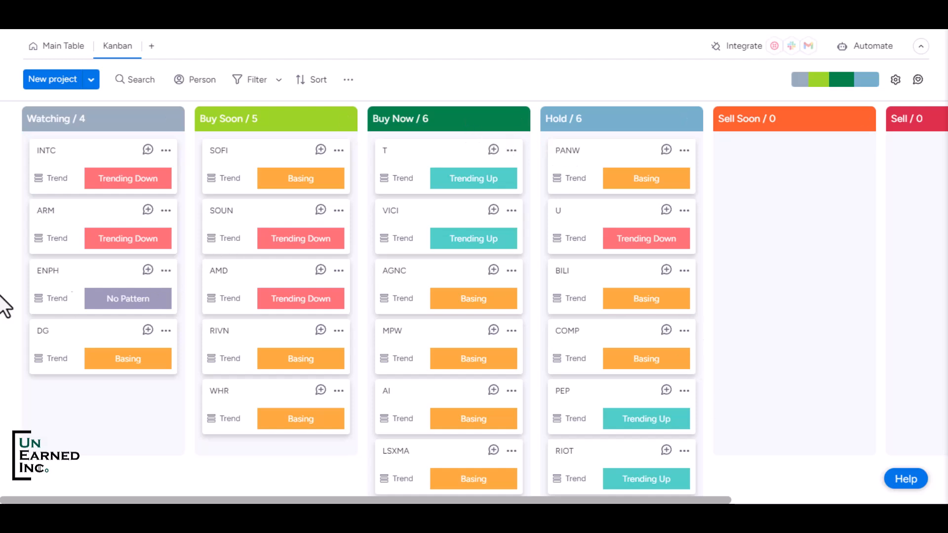
{"action": "mouse_move", "coordinate": [58, 199]}
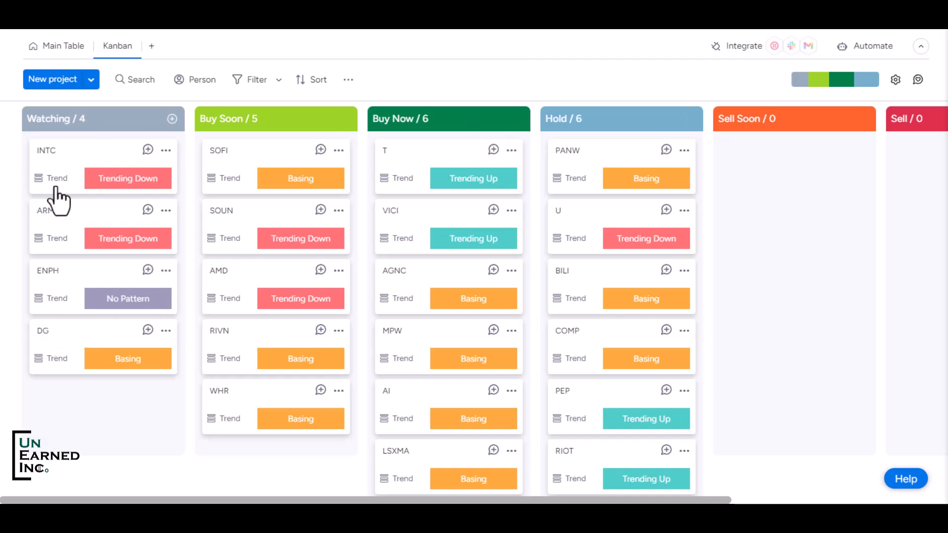
{"action": "mouse_move", "coordinate": [207, 257]}
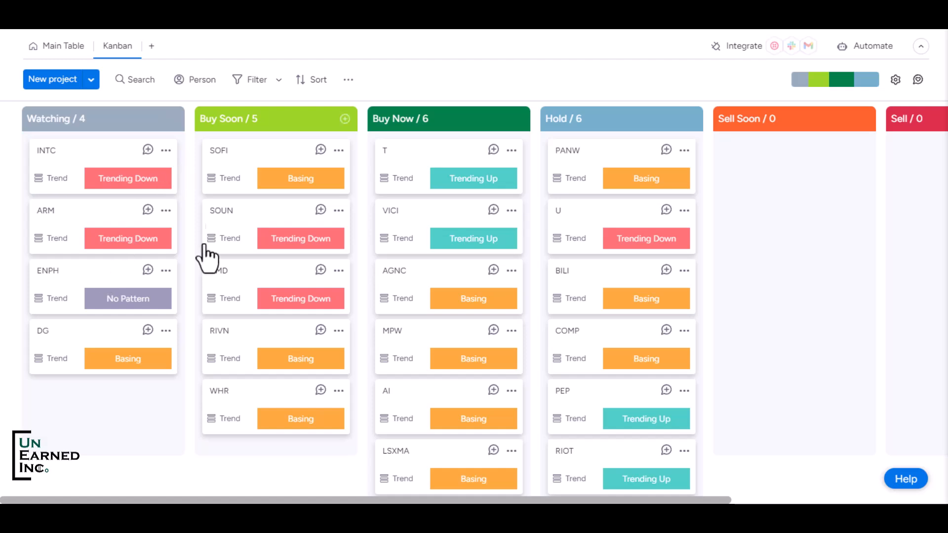
{"action": "mouse_move", "coordinate": [358, 151]}
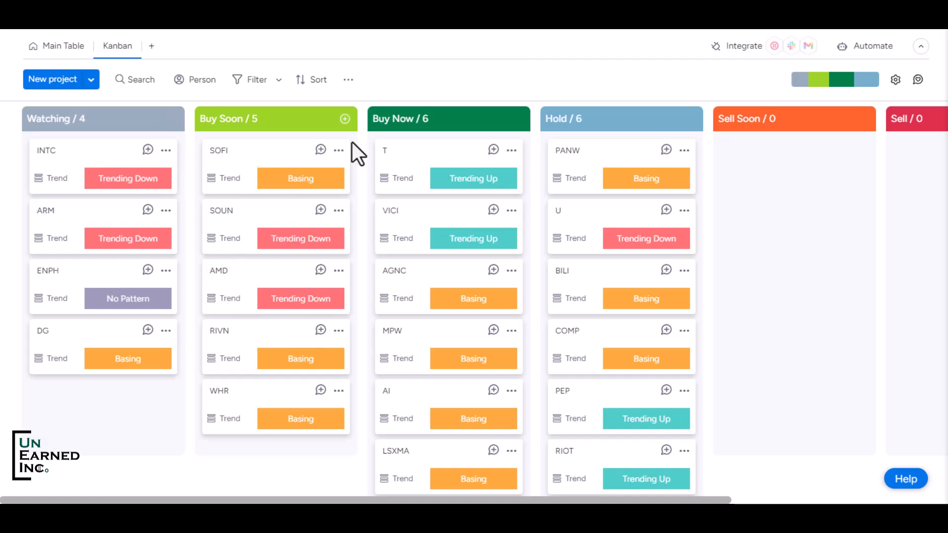
{"action": "mouse_move", "coordinate": [737, 109]}
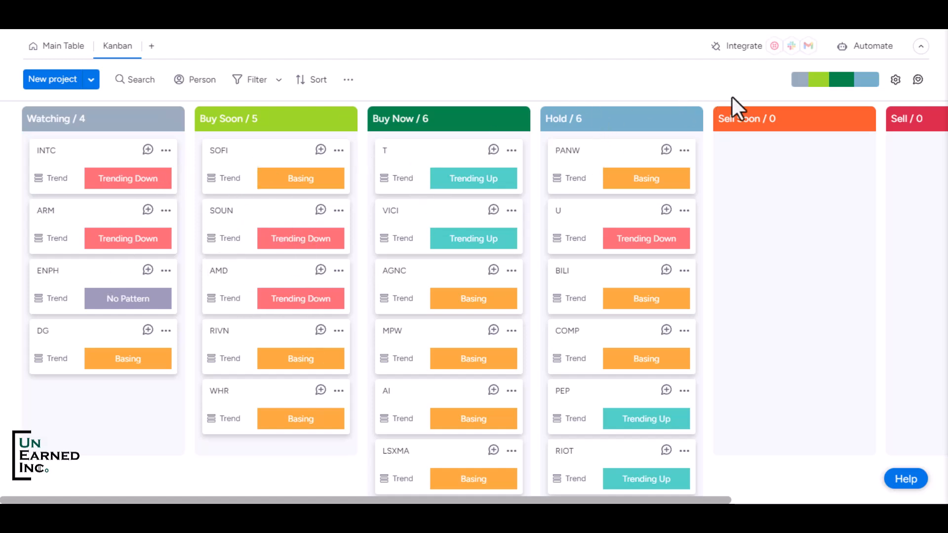
{"action": "mouse_move", "coordinate": [79, 387]}
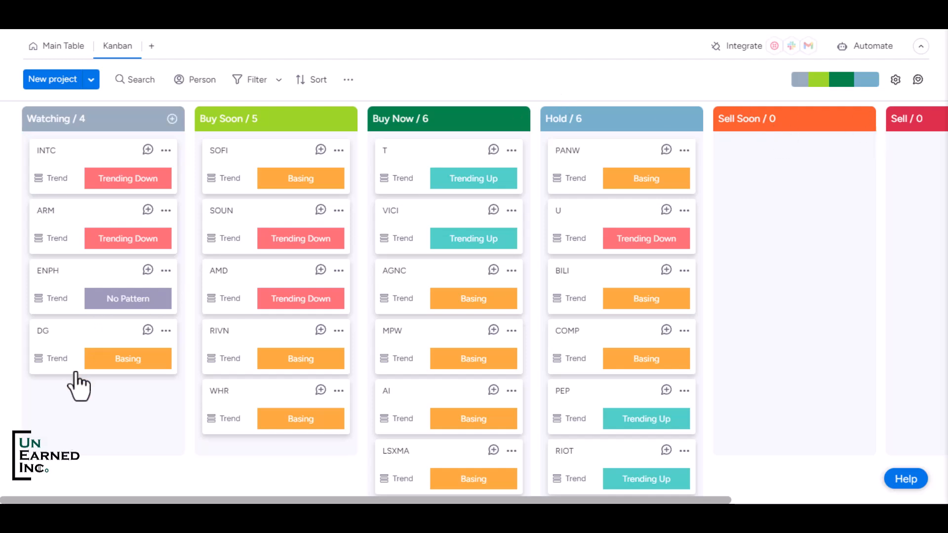
{"action": "mouse_move", "coordinate": [85, 411]}
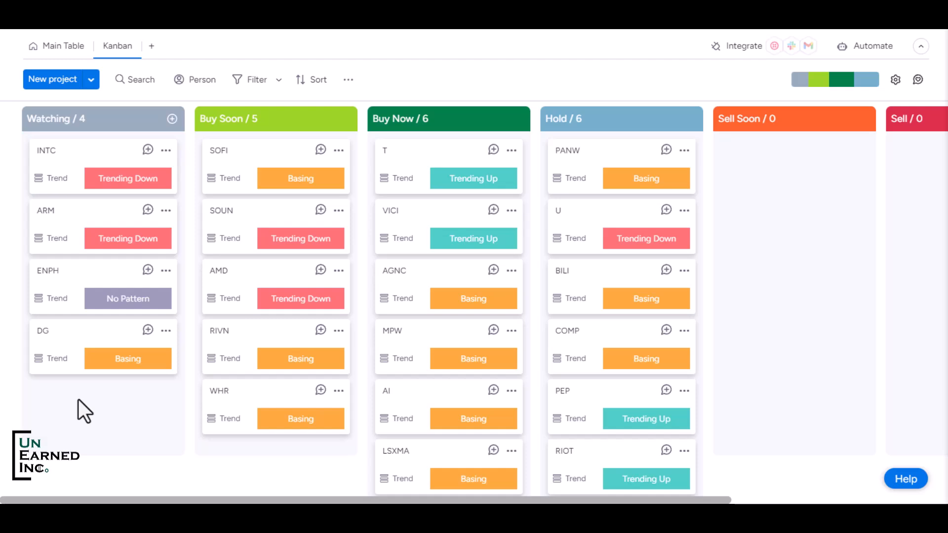
{"action": "mouse_move", "coordinate": [74, 427]}
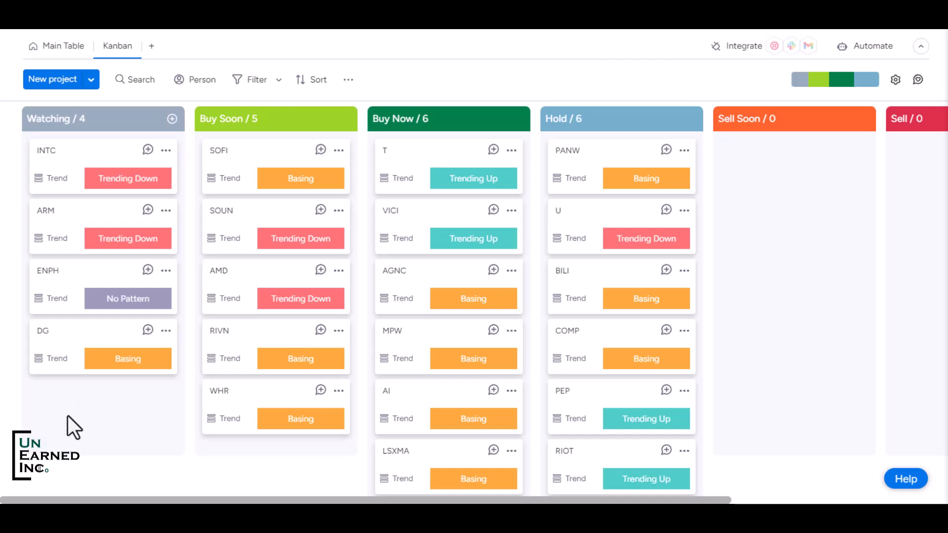
{"action": "mouse_move", "coordinate": [77, 349]}
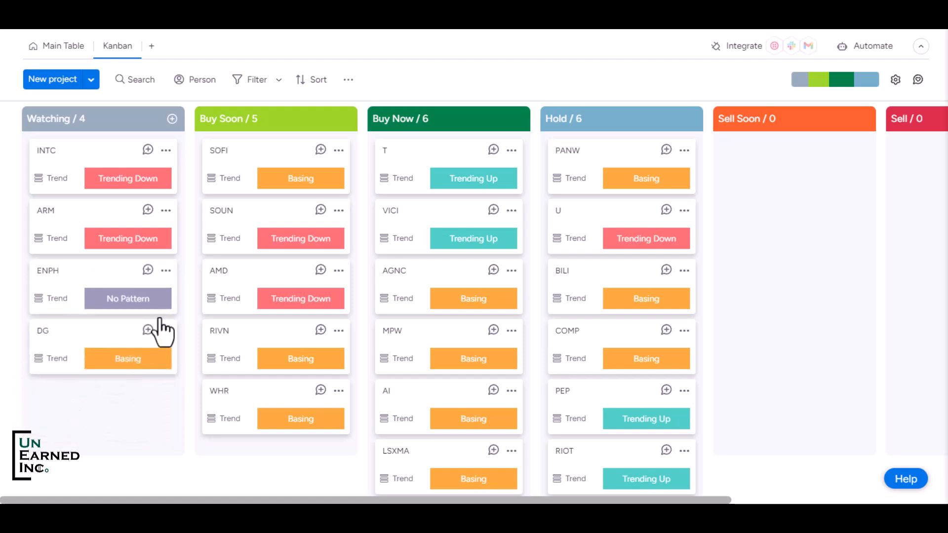
{"action": "mouse_move", "coordinate": [251, 387]}
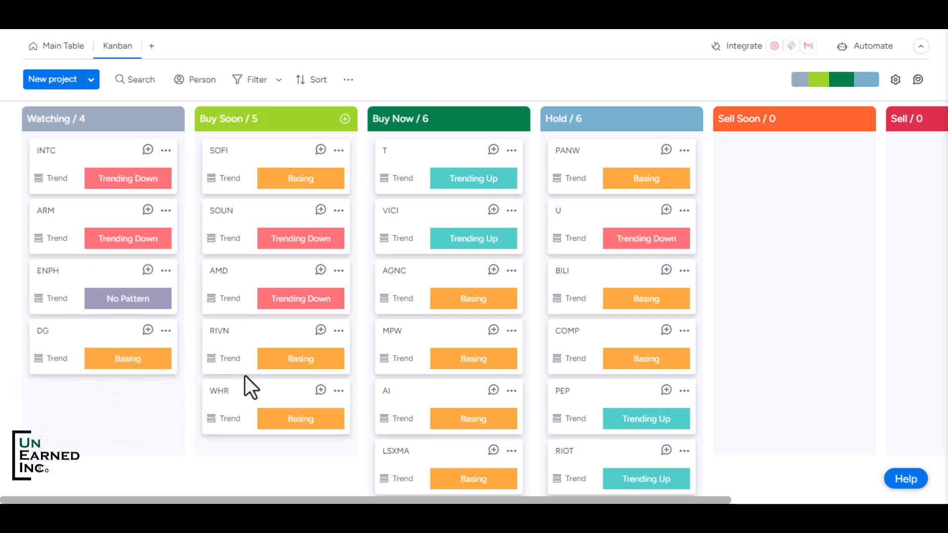
{"action": "mouse_move", "coordinate": [296, 384]}
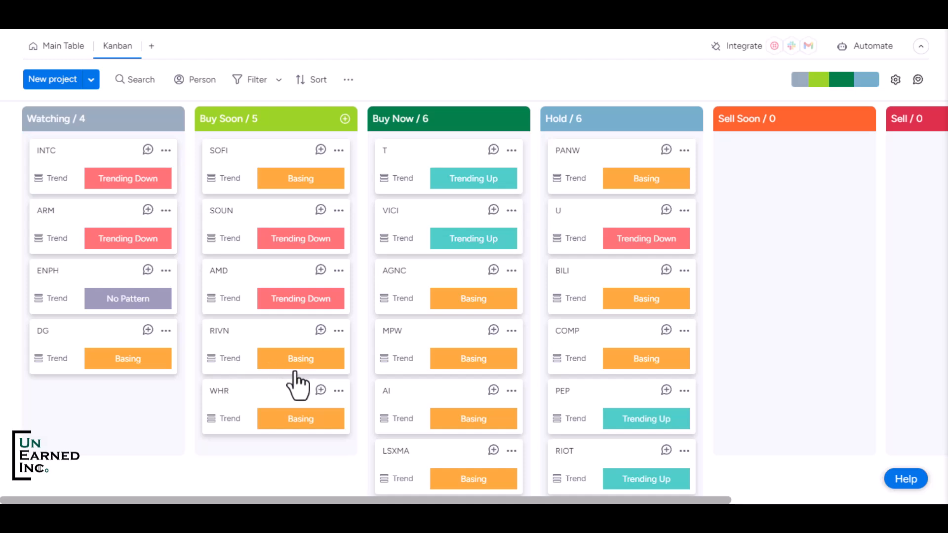
{"action": "mouse_move", "coordinate": [239, 342]}
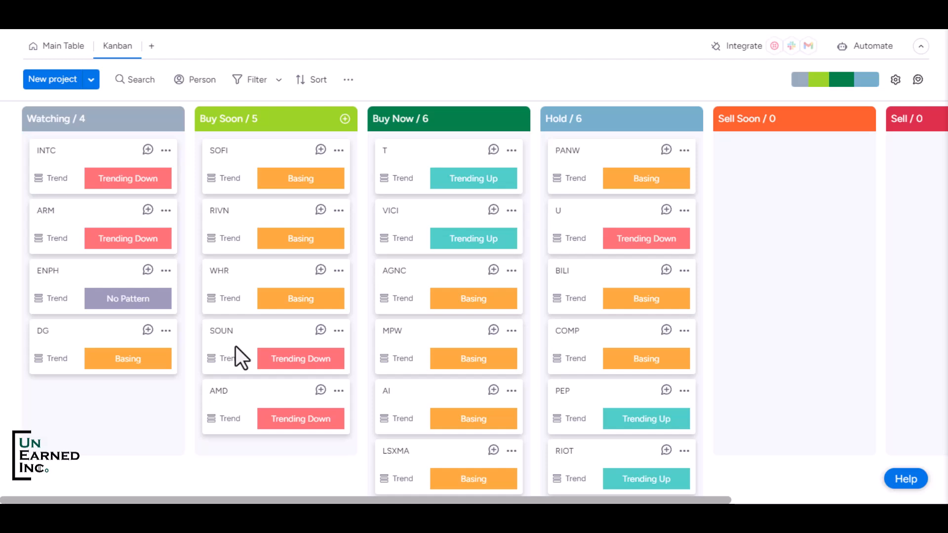
{"action": "mouse_move", "coordinate": [156, 311]}
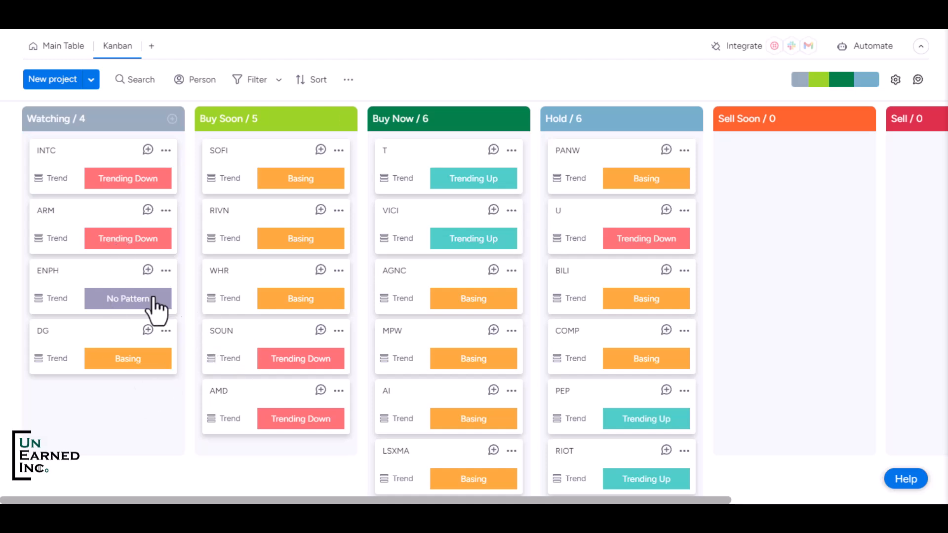
{"action": "mouse_move", "coordinate": [157, 320]}
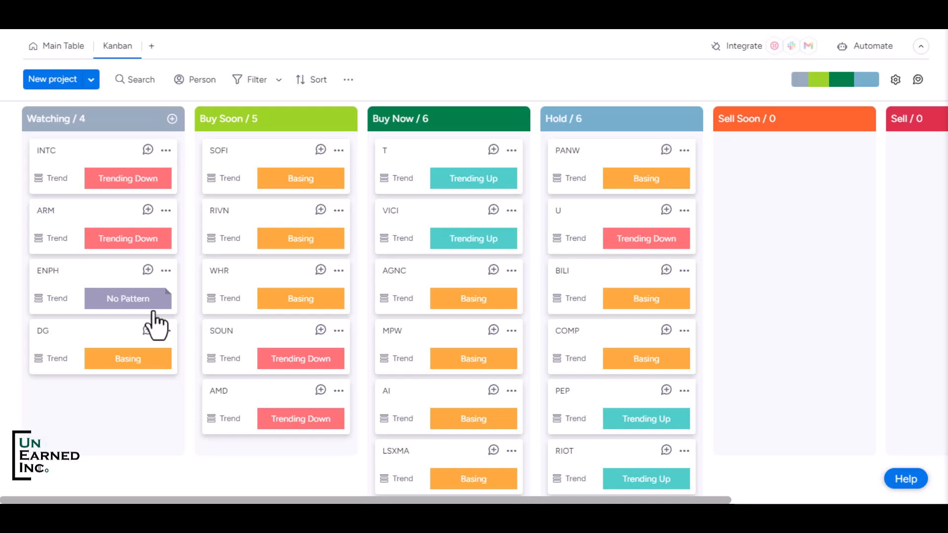
{"action": "mouse_move", "coordinate": [333, 368]}
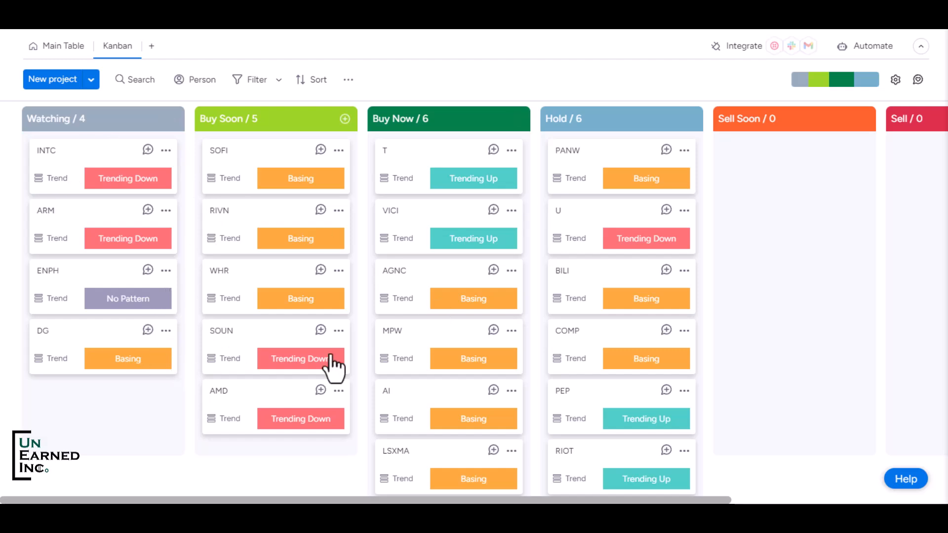
{"action": "mouse_move", "coordinate": [486, 251]}
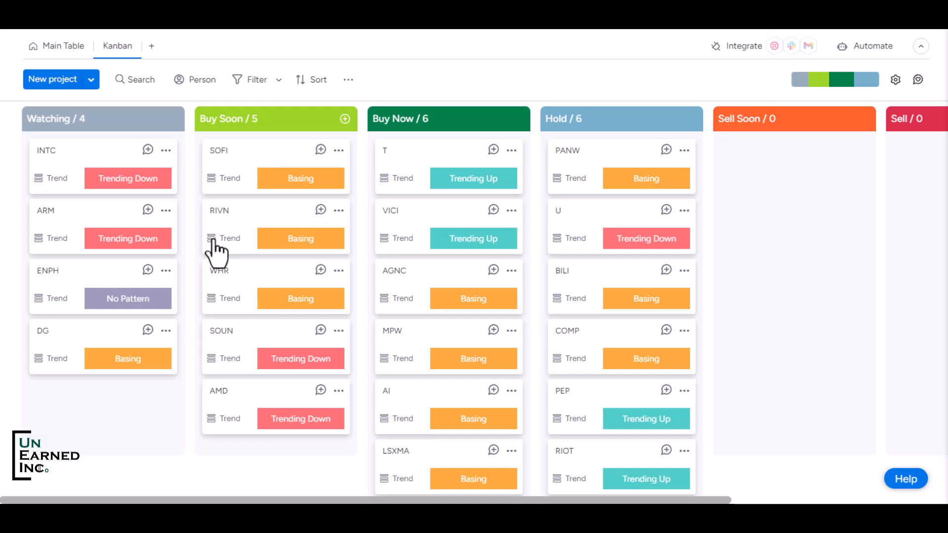
{"action": "mouse_move", "coordinate": [206, 281]}
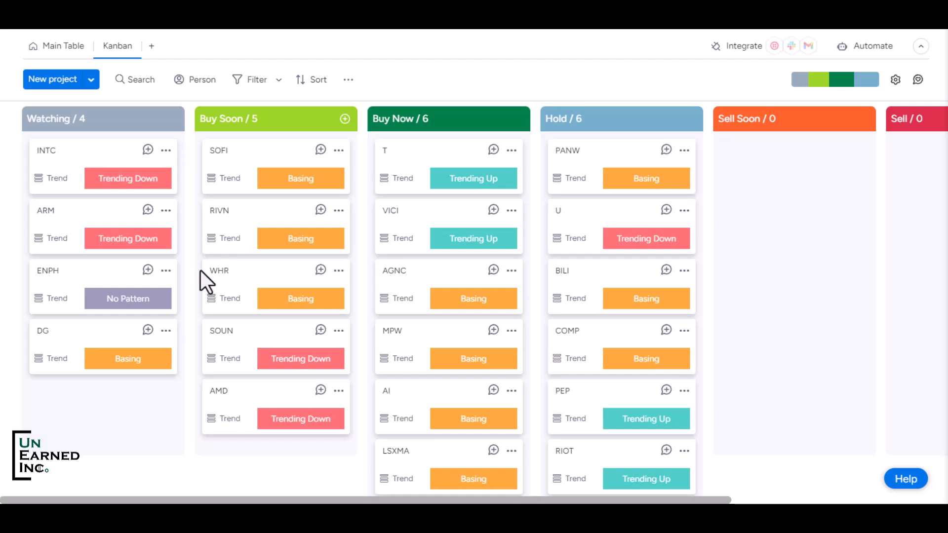
{"action": "mouse_move", "coordinate": [320, 251]}
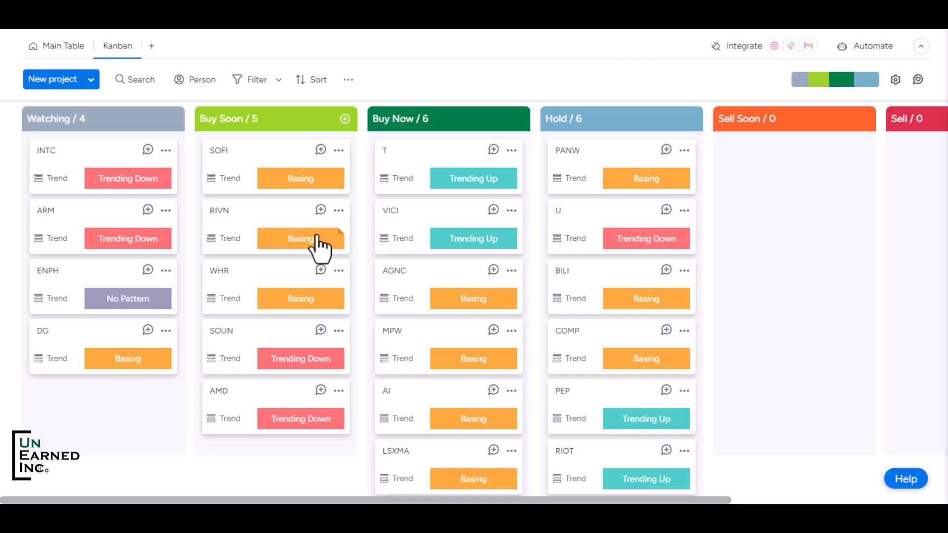
{"action": "mouse_move", "coordinate": [327, 127]}
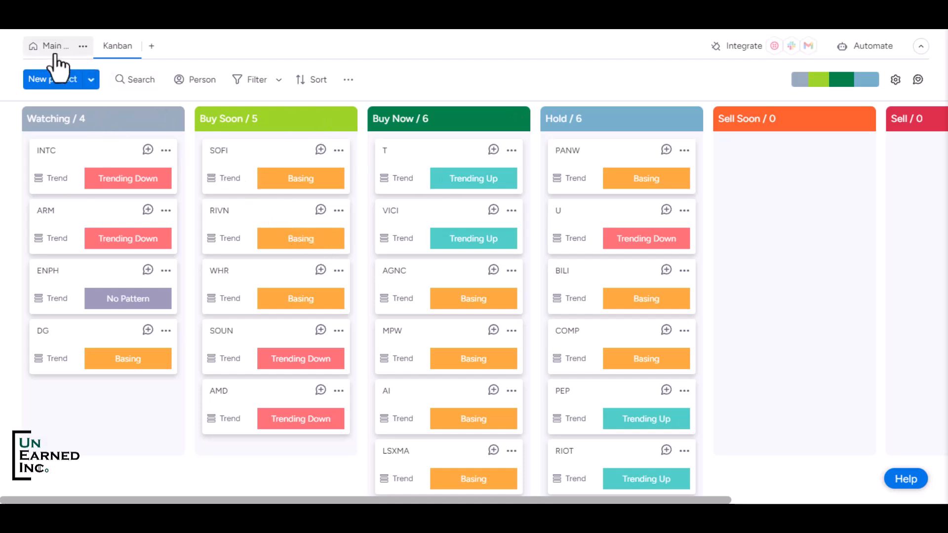
Show the board as the Main Table with each ticker's Action, Trend and Notes
{"action": "left_click", "coordinate": [64, 47]}
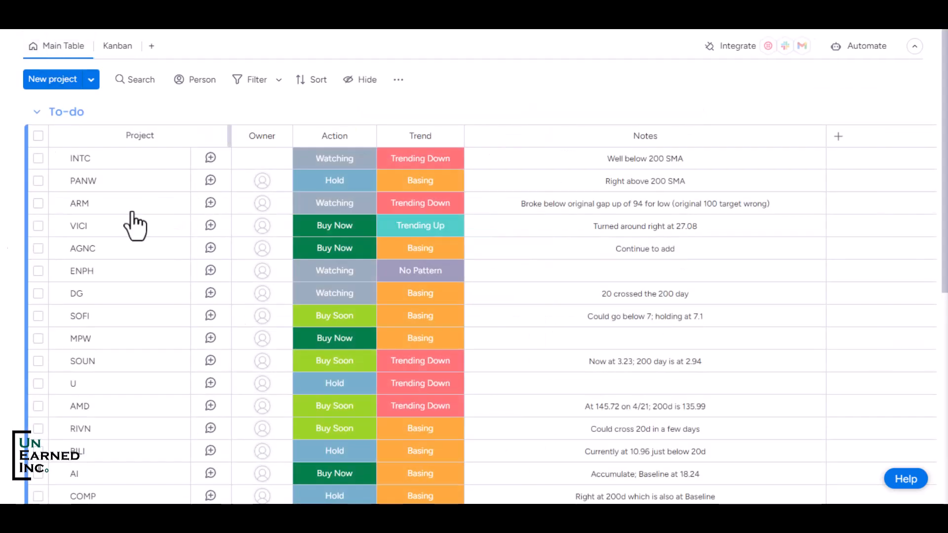
{"action": "mouse_move", "coordinate": [419, 316]}
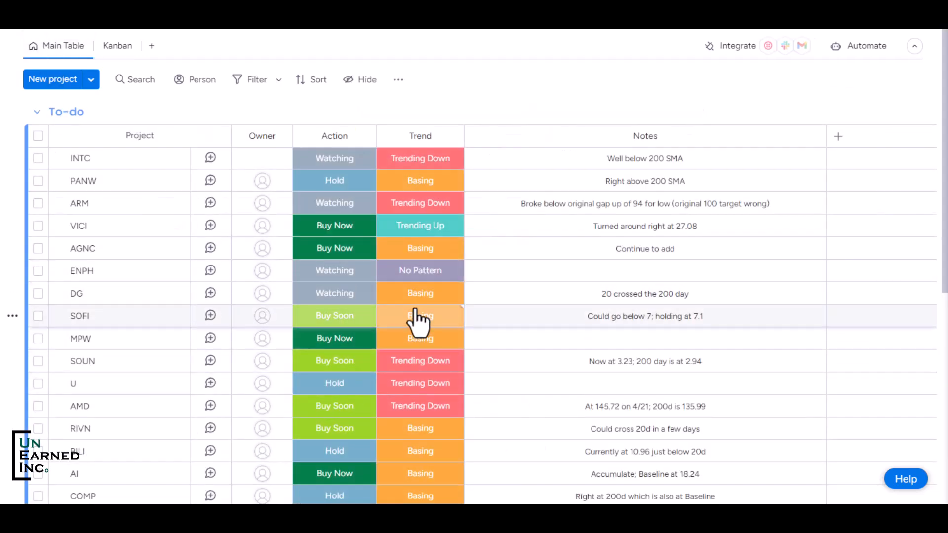
{"action": "mouse_move", "coordinate": [139, 297]}
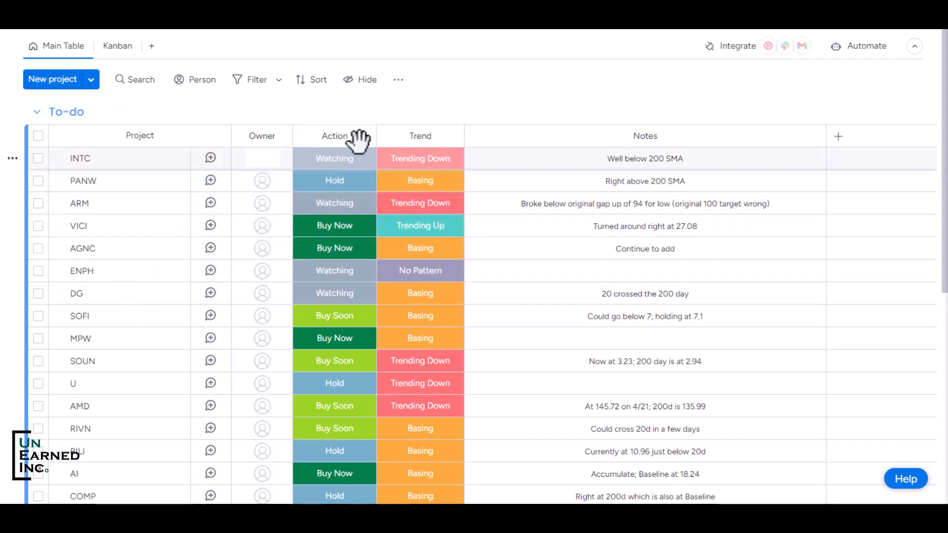
{"action": "mouse_move", "coordinate": [139, 145]}
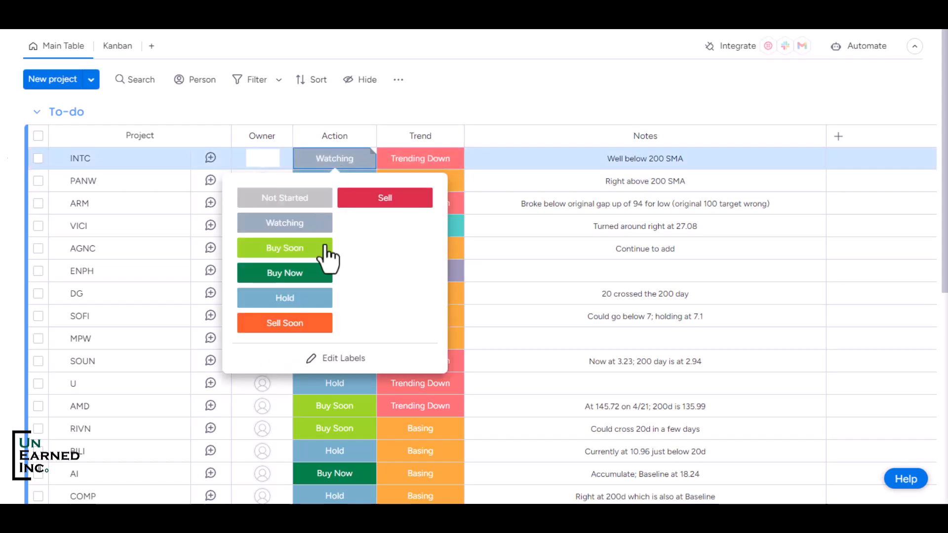
{"action": "mouse_move", "coordinate": [359, 281]}
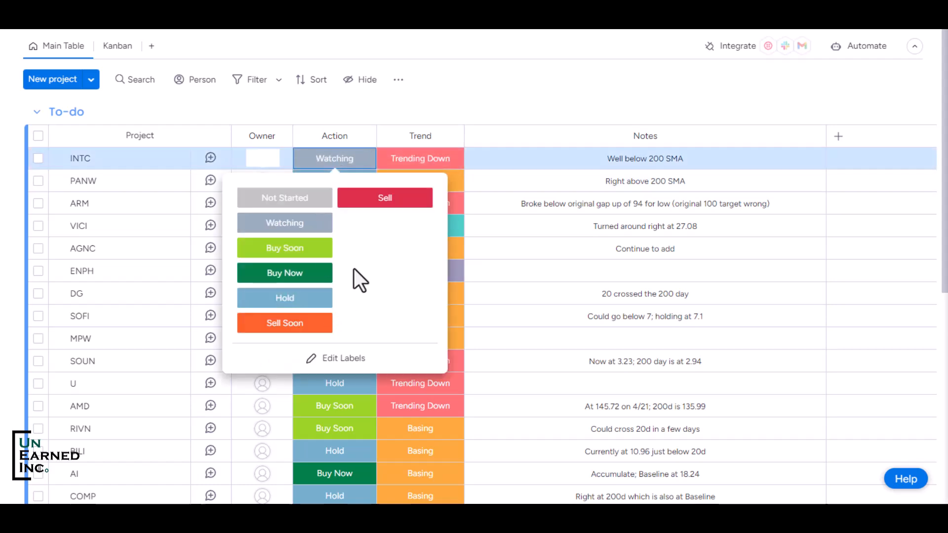
{"action": "mouse_move", "coordinate": [296, 228]}
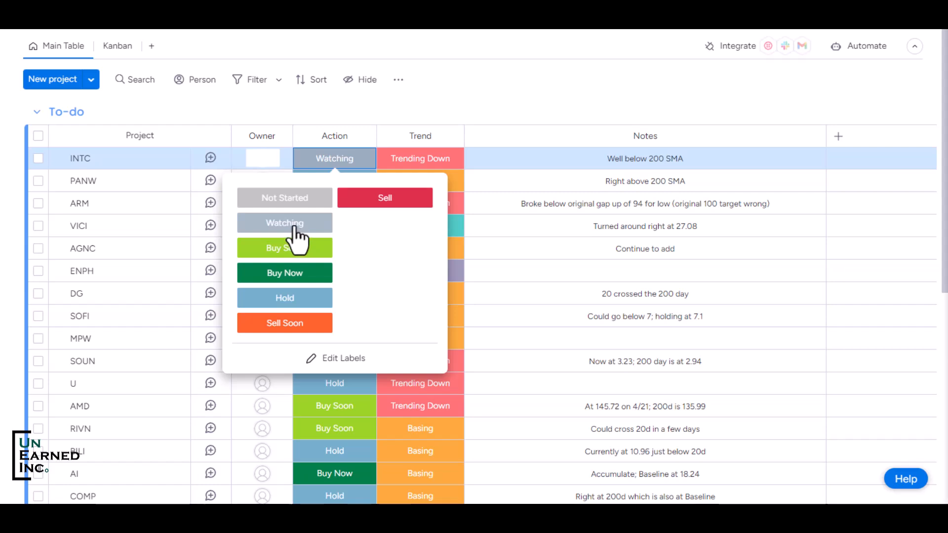
{"action": "mouse_move", "coordinate": [299, 273]}
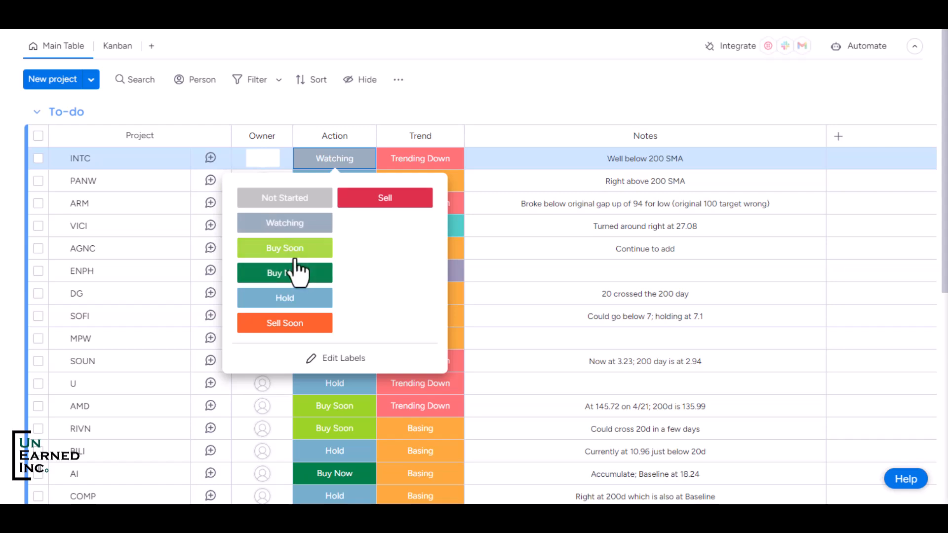
{"action": "mouse_move", "coordinate": [290, 260]}
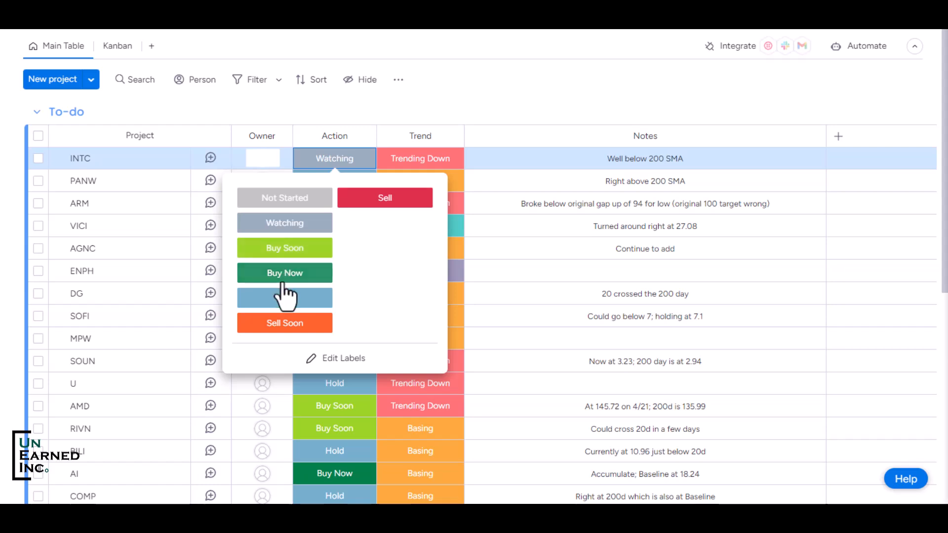
{"action": "mouse_move", "coordinate": [284, 287]}
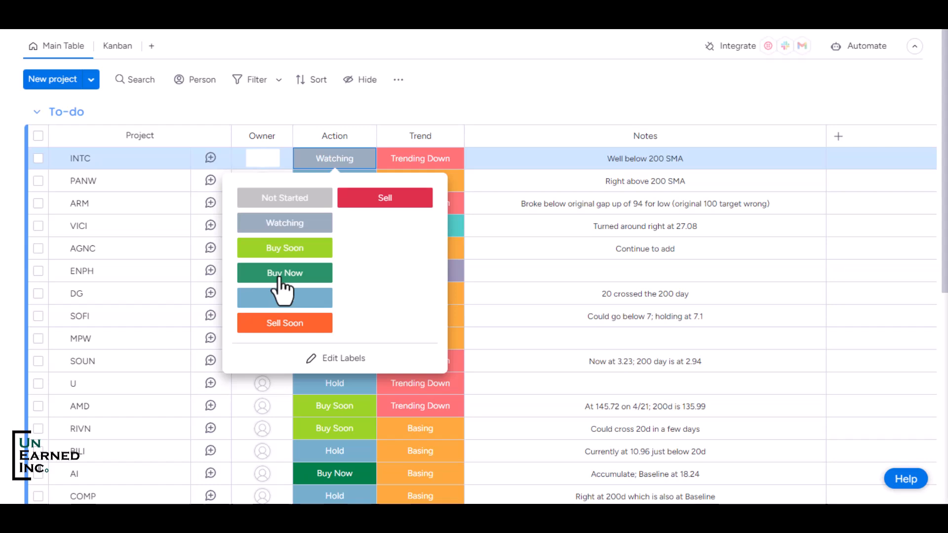
{"action": "mouse_move", "coordinate": [284, 297]}
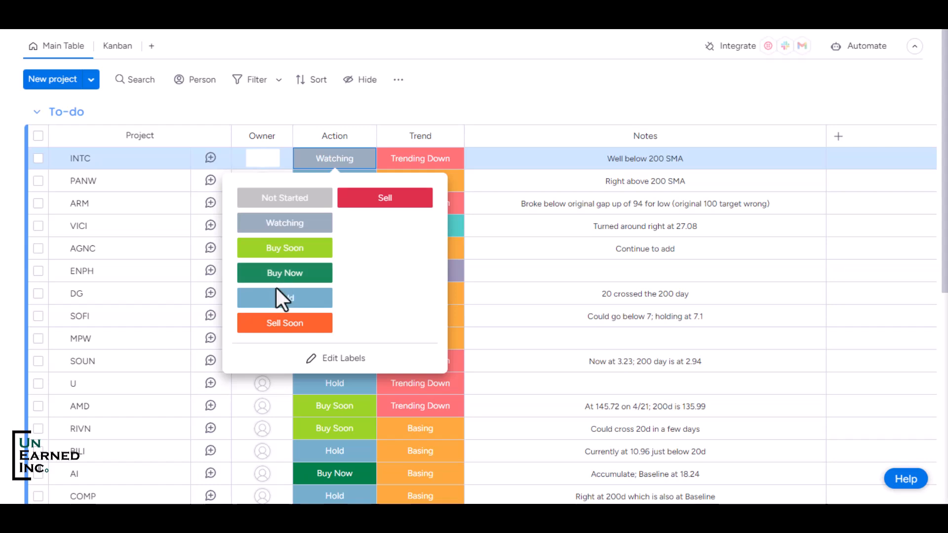
{"action": "mouse_move", "coordinate": [290, 339]}
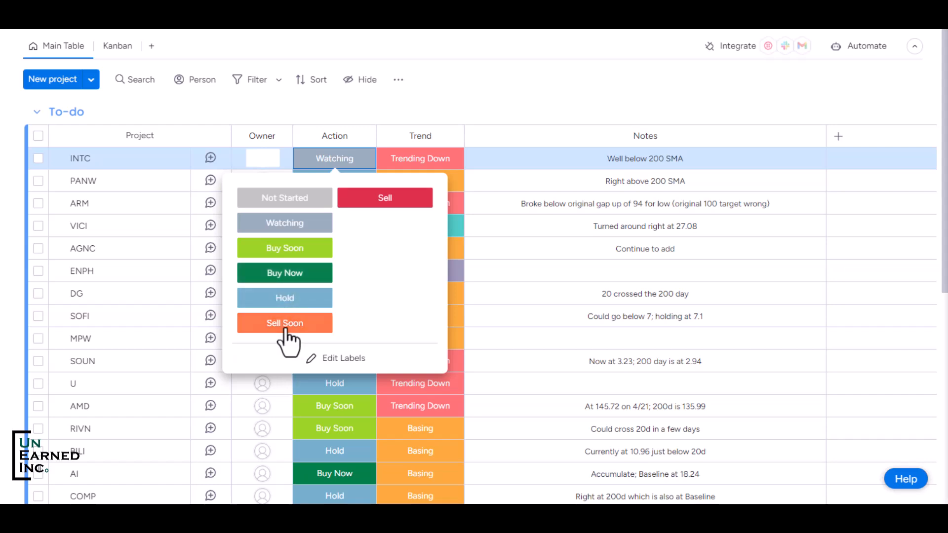
{"action": "mouse_move", "coordinate": [435, 196]}
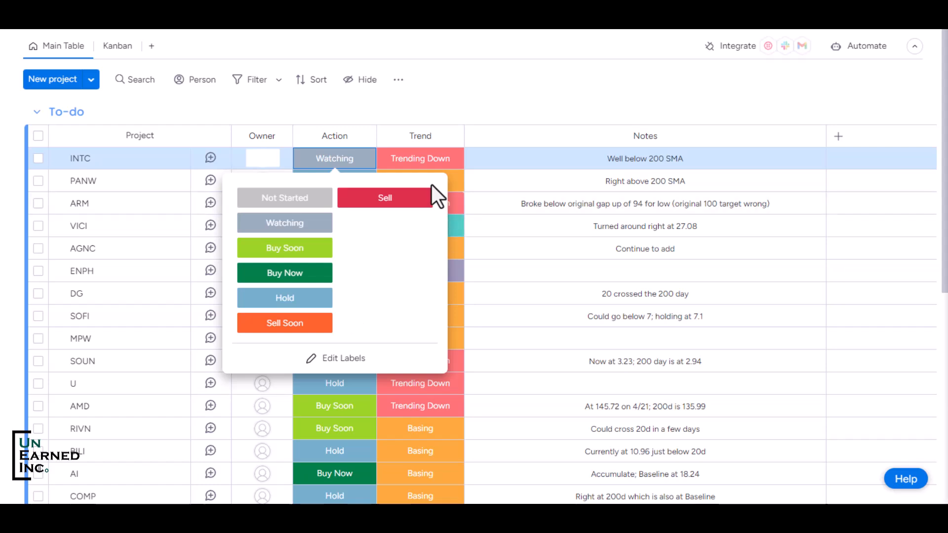
Display INTC's Trend label options, from Critical and Gap Up to Basing and No Pattern
{"action": "left_click", "coordinate": [419, 158]}
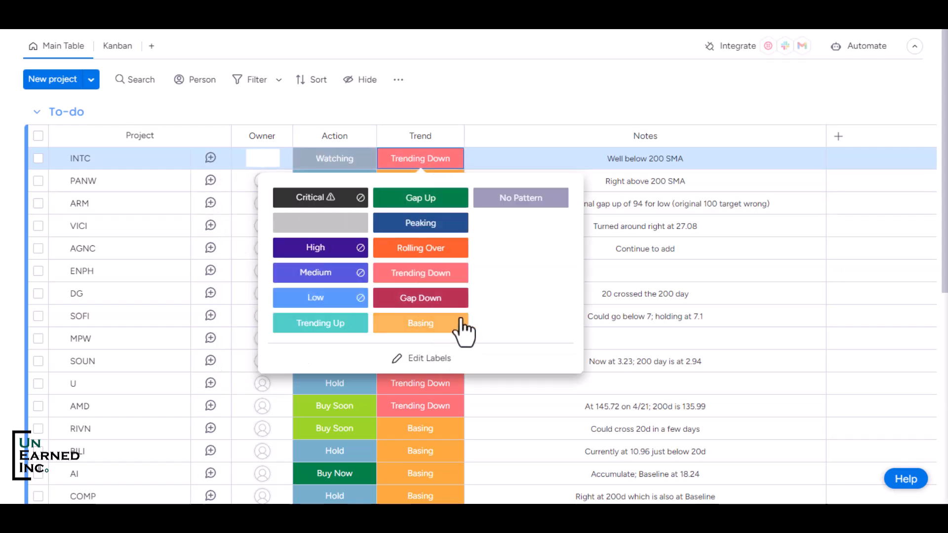
{"action": "mouse_move", "coordinate": [421, 248]}
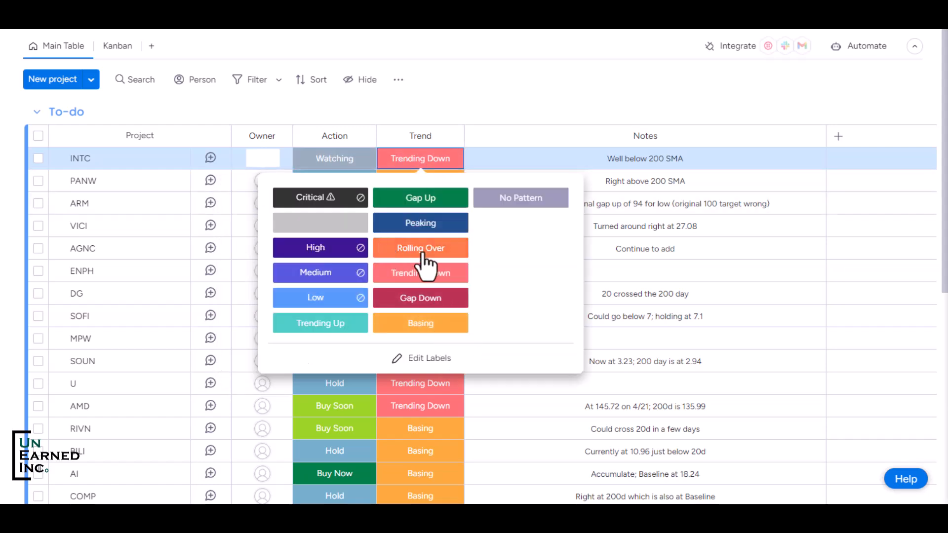
{"action": "mouse_move", "coordinate": [320, 323]}
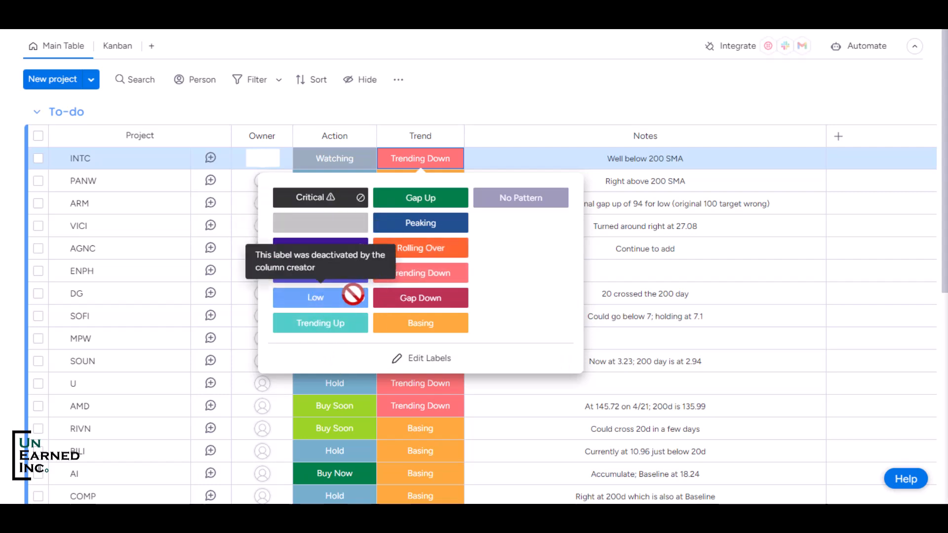
{"action": "mouse_move", "coordinate": [339, 286]}
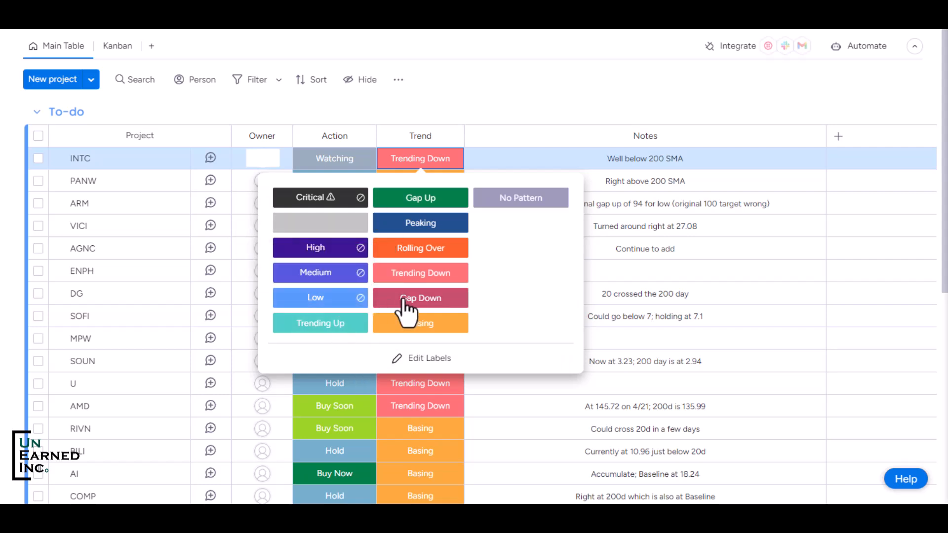
{"action": "mouse_move", "coordinate": [357, 365]}
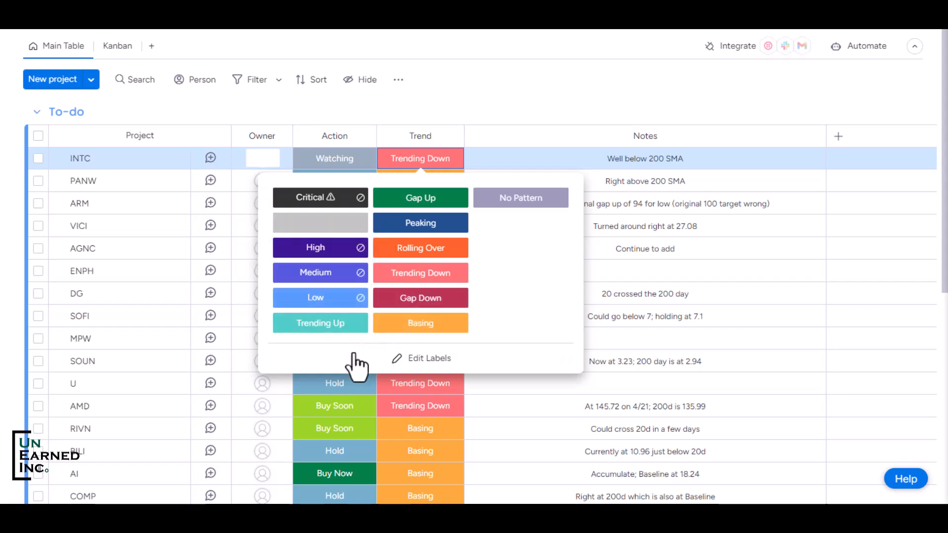
{"action": "mouse_move", "coordinate": [325, 342]}
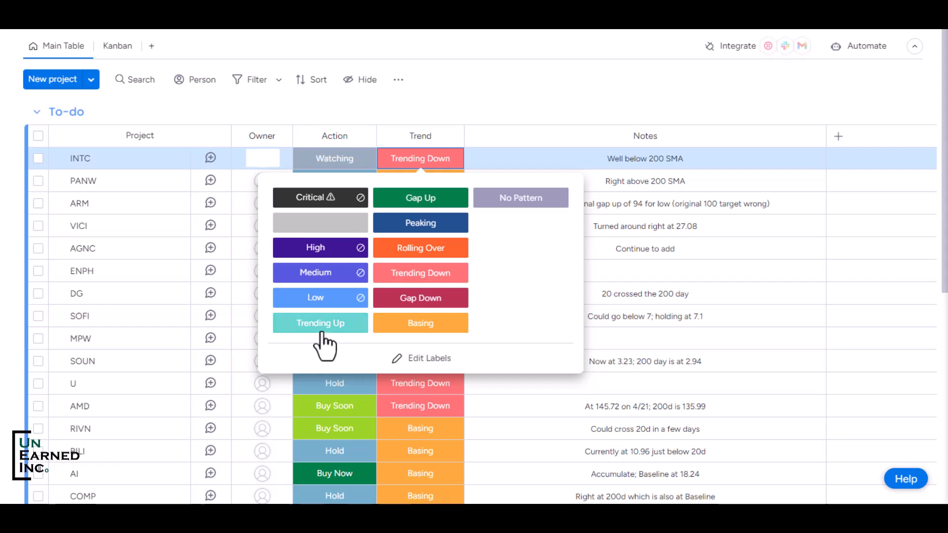
{"action": "mouse_move", "coordinate": [421, 198]}
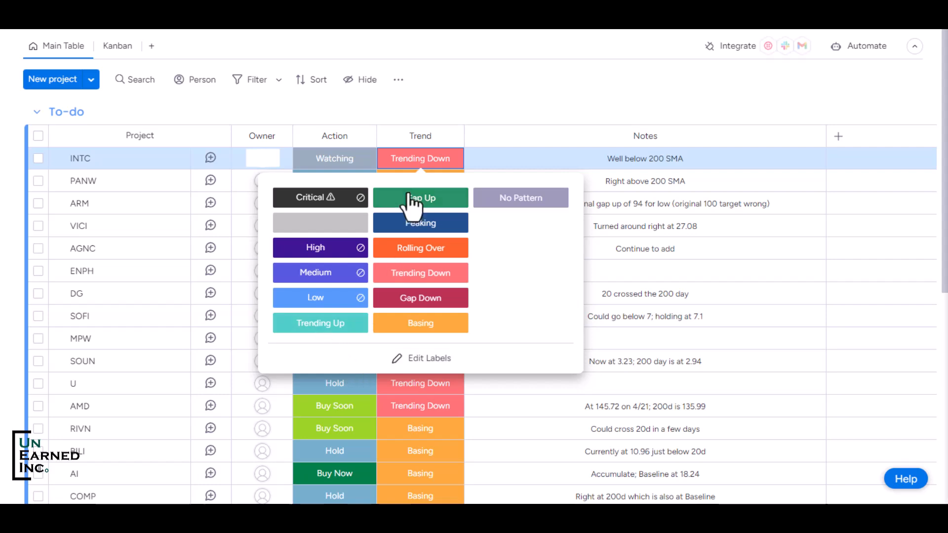
{"action": "mouse_move", "coordinate": [416, 211]}
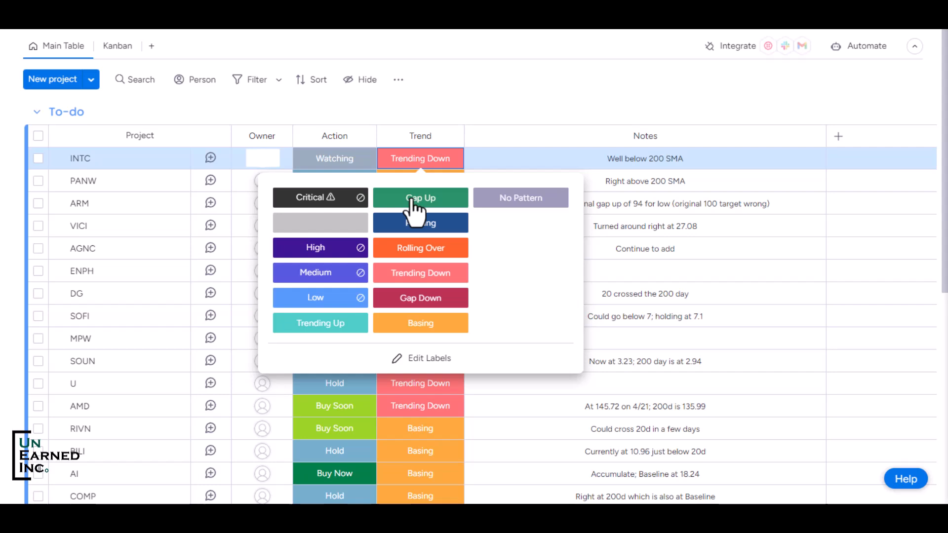
{"action": "mouse_move", "coordinate": [410, 233]}
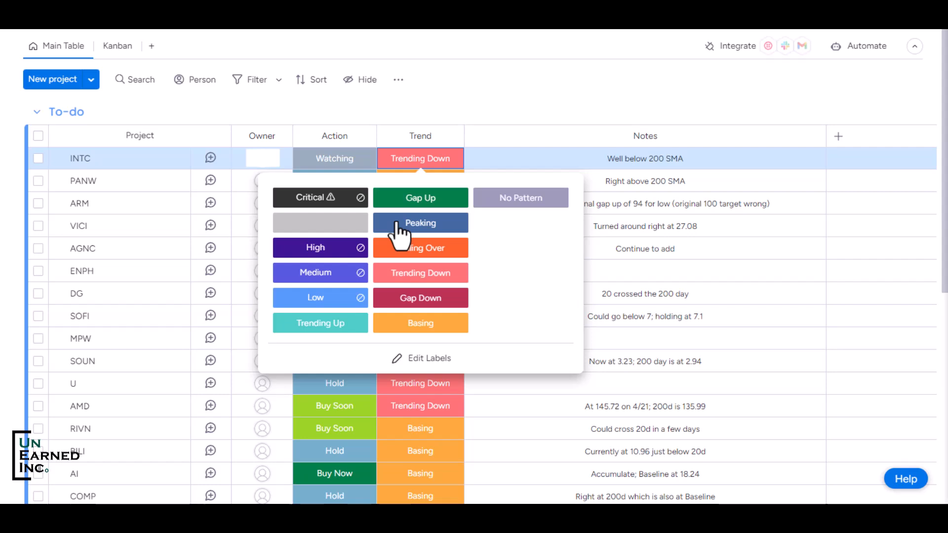
{"action": "mouse_move", "coordinate": [419, 248]}
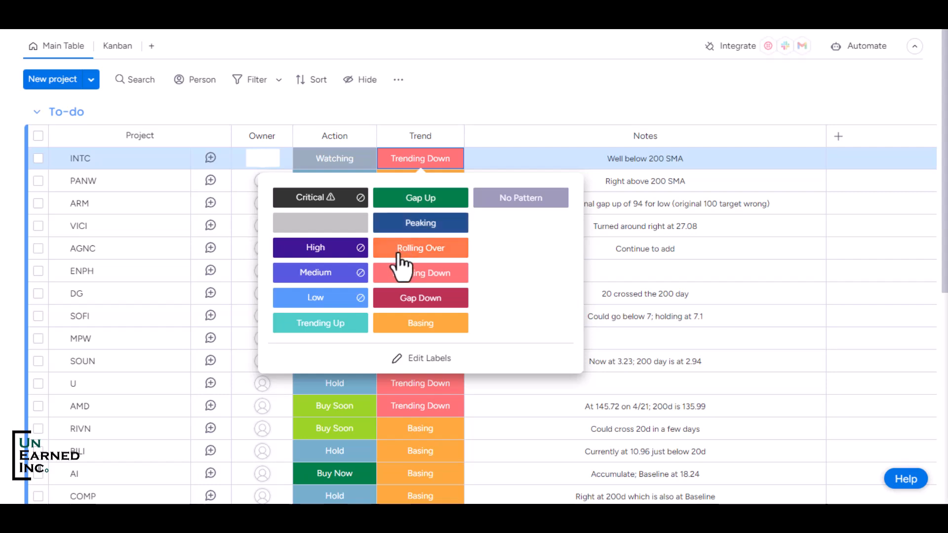
{"action": "mouse_move", "coordinate": [421, 273]}
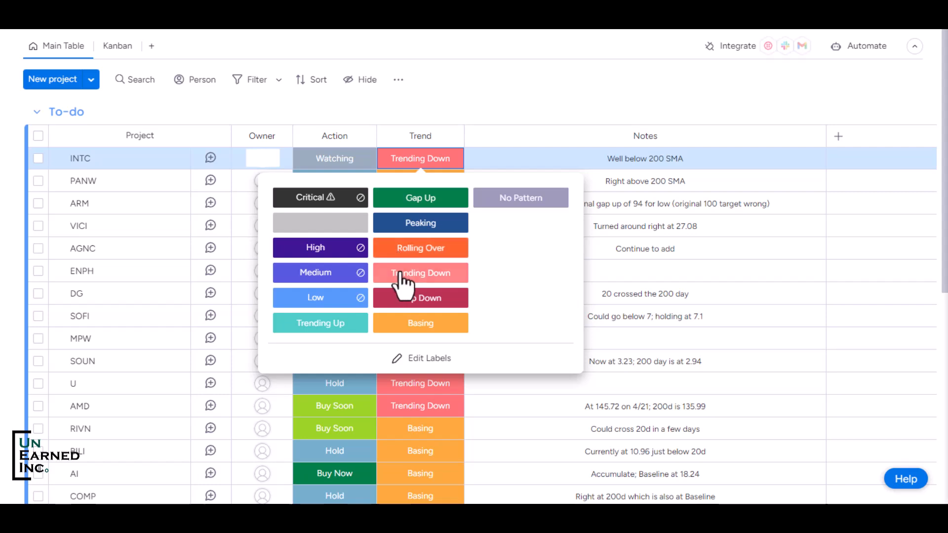
{"action": "mouse_move", "coordinate": [411, 308]}
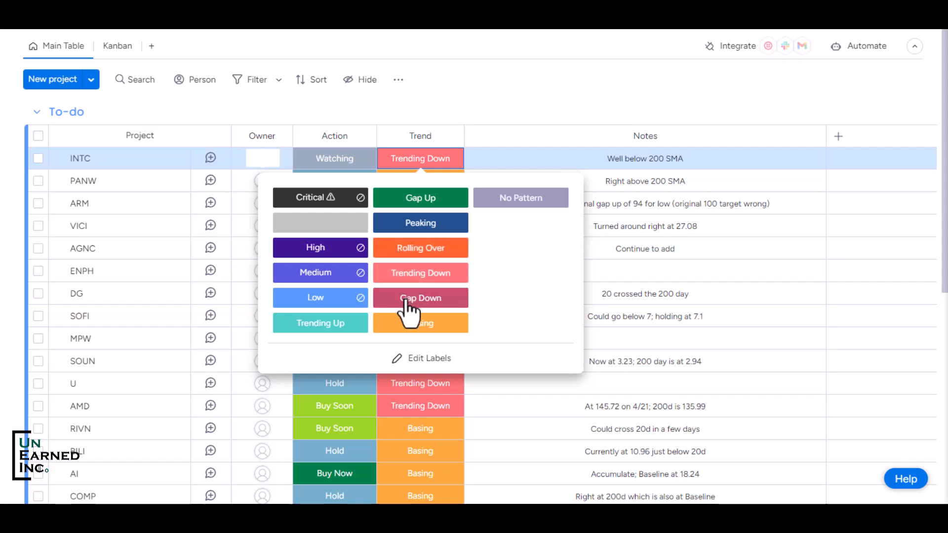
{"action": "mouse_move", "coordinate": [421, 332]}
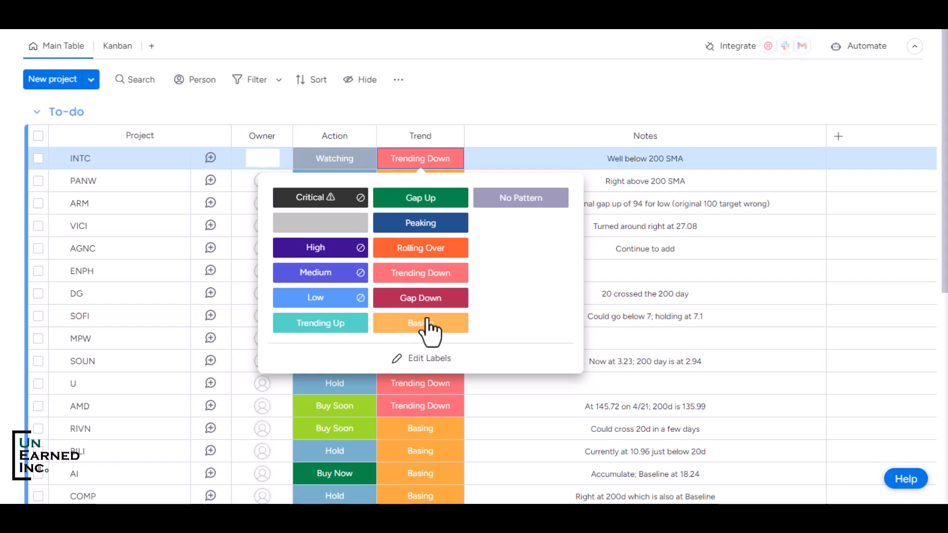
{"action": "mouse_move", "coordinate": [438, 193]}
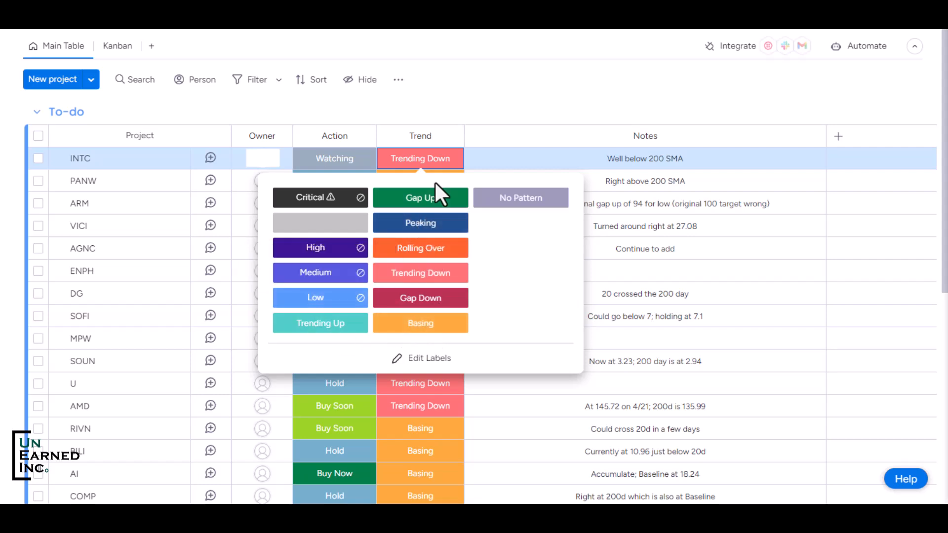
{"action": "mouse_move", "coordinate": [420, 297]}
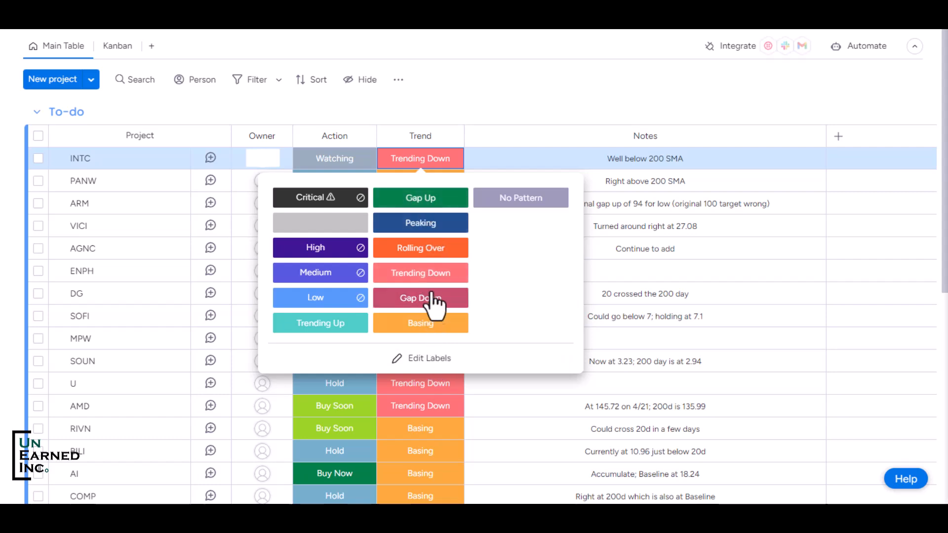
{"action": "mouse_move", "coordinate": [411, 275]}
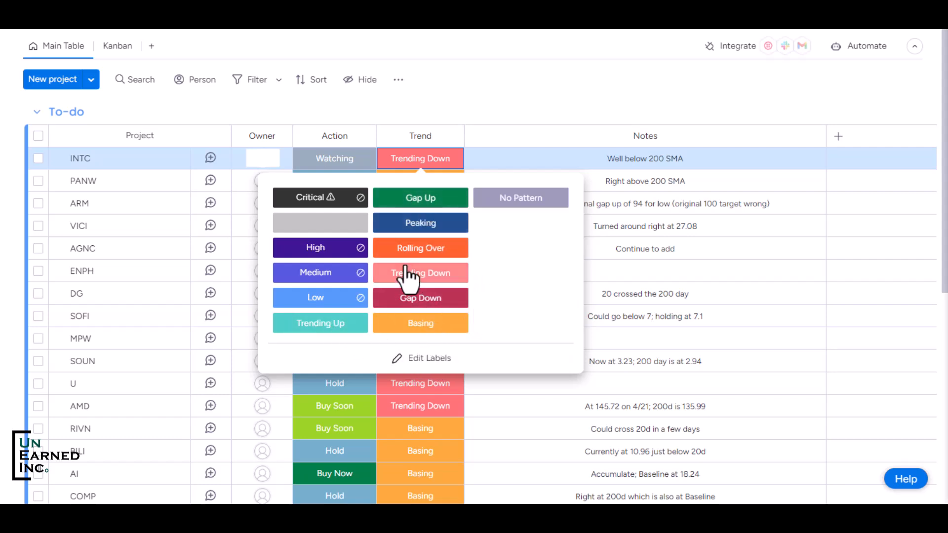
{"action": "mouse_move", "coordinate": [426, 263]}
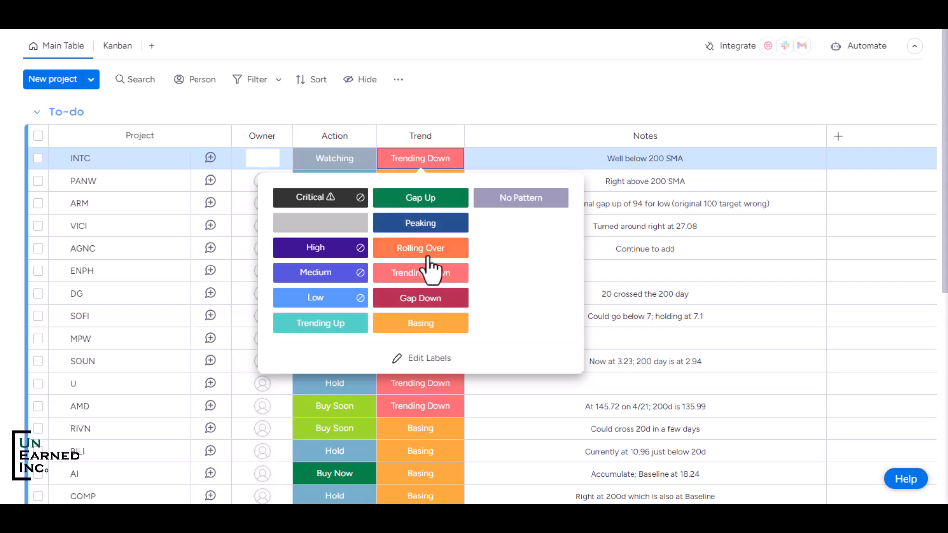
{"action": "mouse_move", "coordinate": [529, 107]}
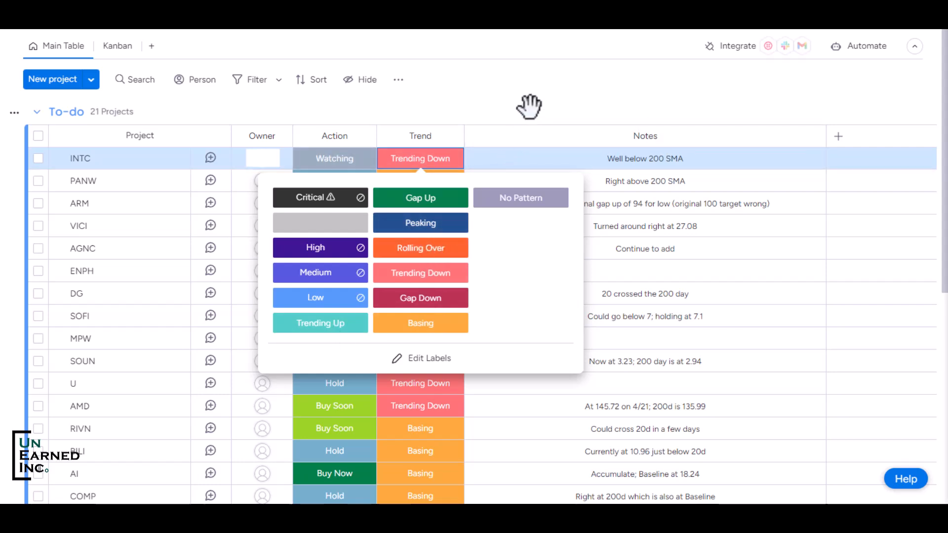
{"action": "left_click", "coordinate": [553, 57]}
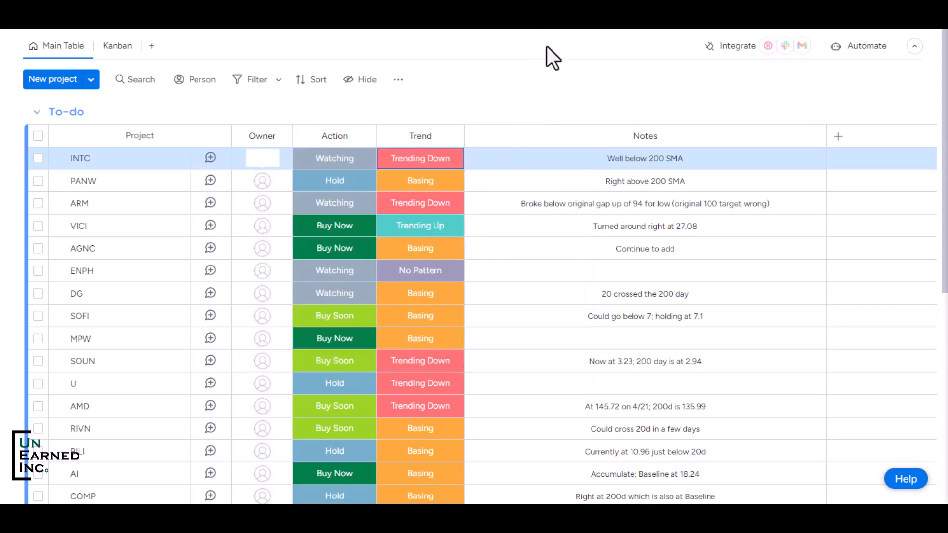
{"action": "mouse_move", "coordinate": [128, 76]}
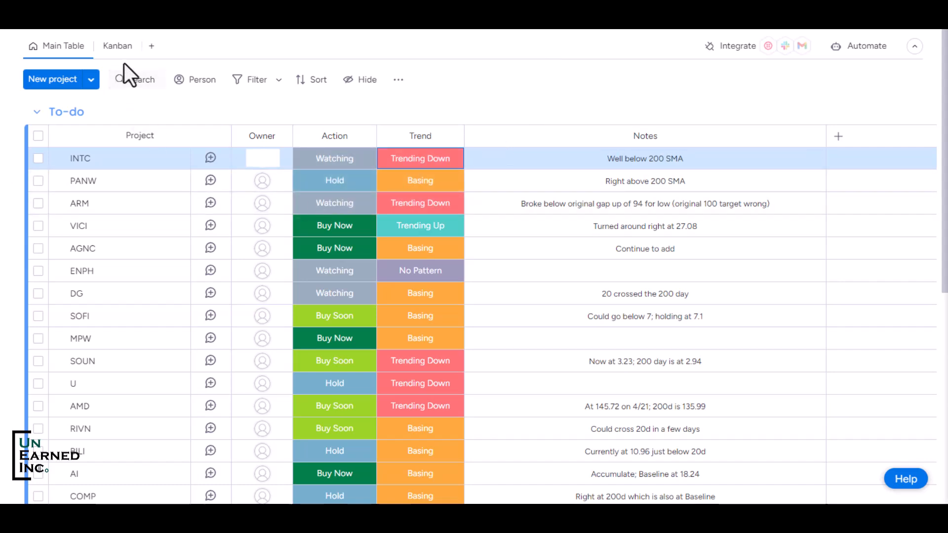
{"action": "left_click", "coordinate": [118, 47]}
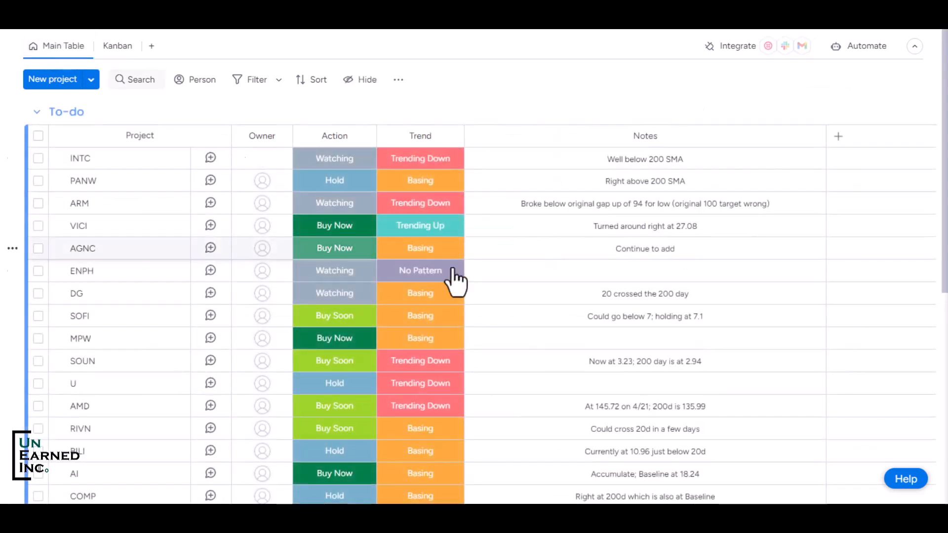
{"action": "left_click", "coordinate": [644, 157]}
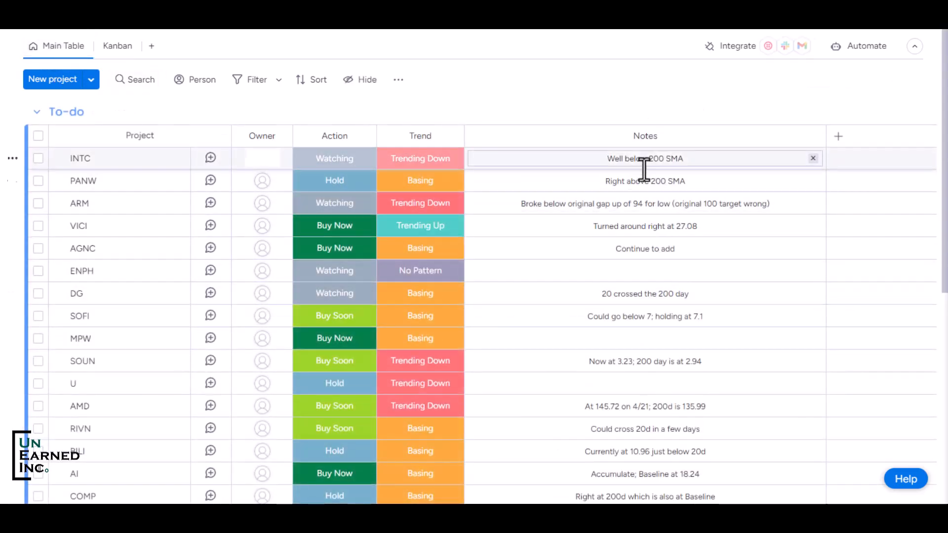
{"action": "left_click", "coordinate": [644, 270]}
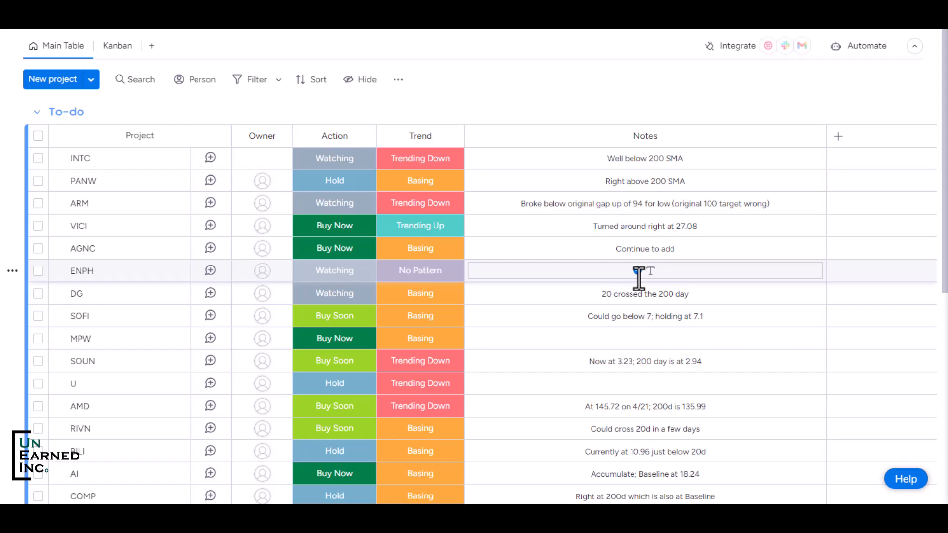
{"action": "left_click", "coordinate": [645, 158]}
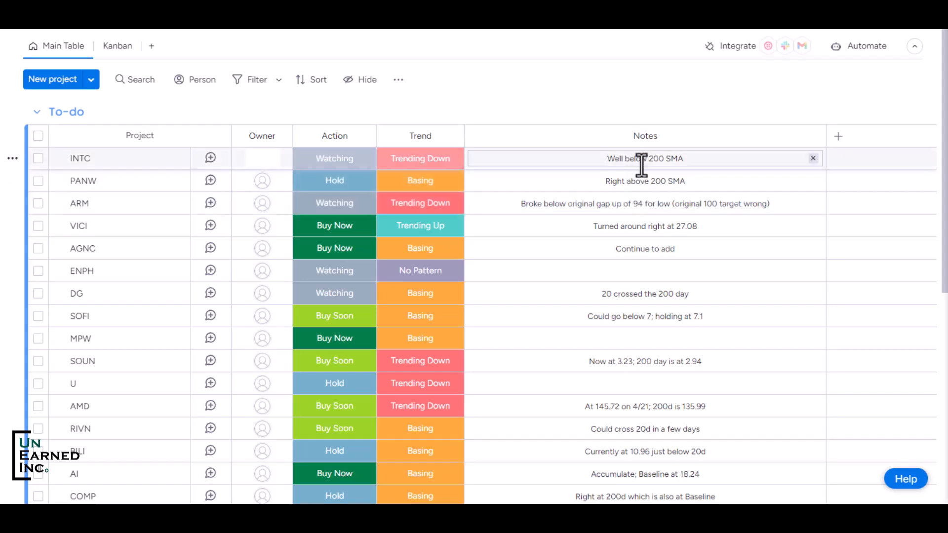
{"action": "left_click", "coordinate": [644, 225]}
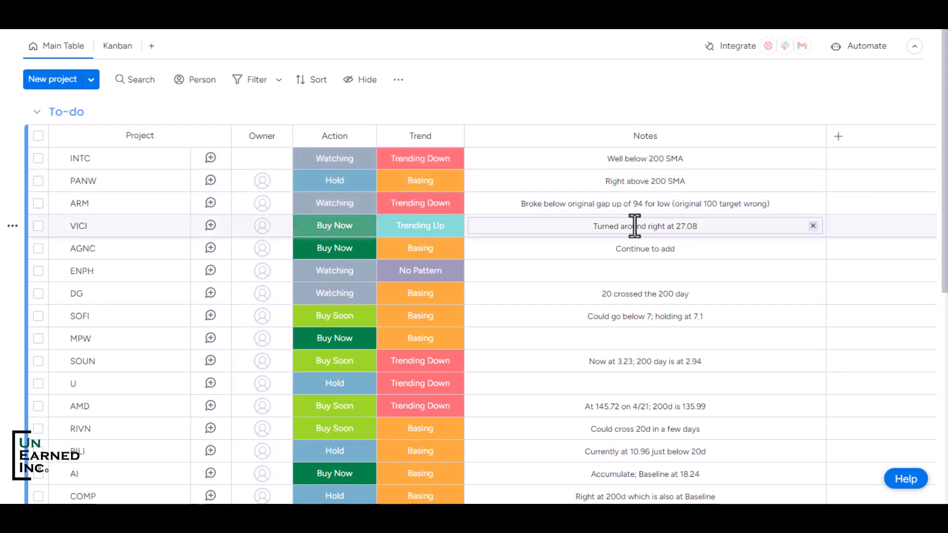
{"action": "left_click", "coordinate": [644, 293]}
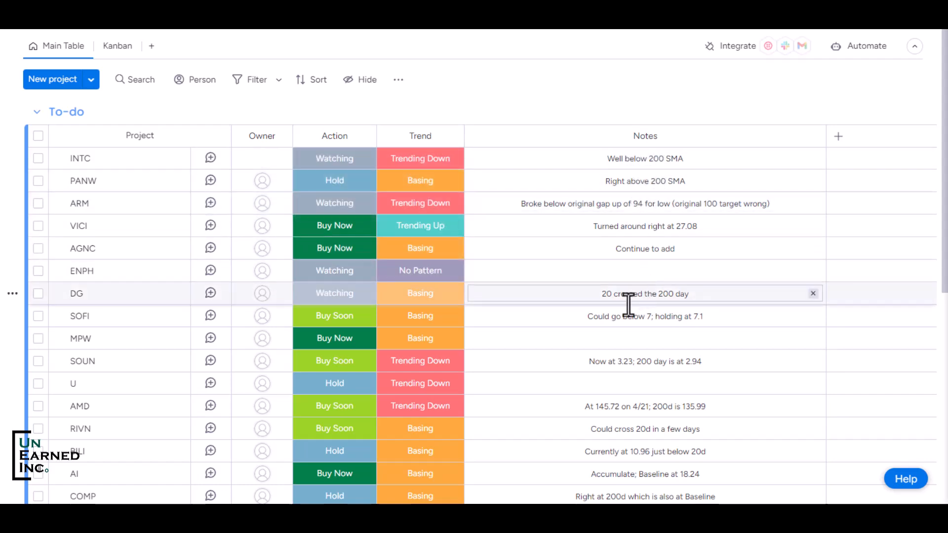
{"action": "left_click", "coordinate": [644, 316]}
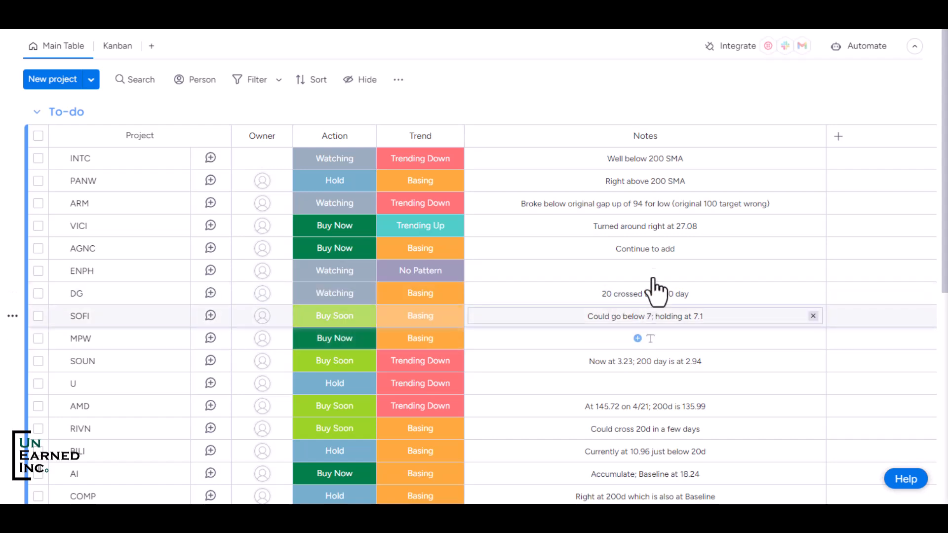
{"action": "left_click", "coordinate": [450, 66]}
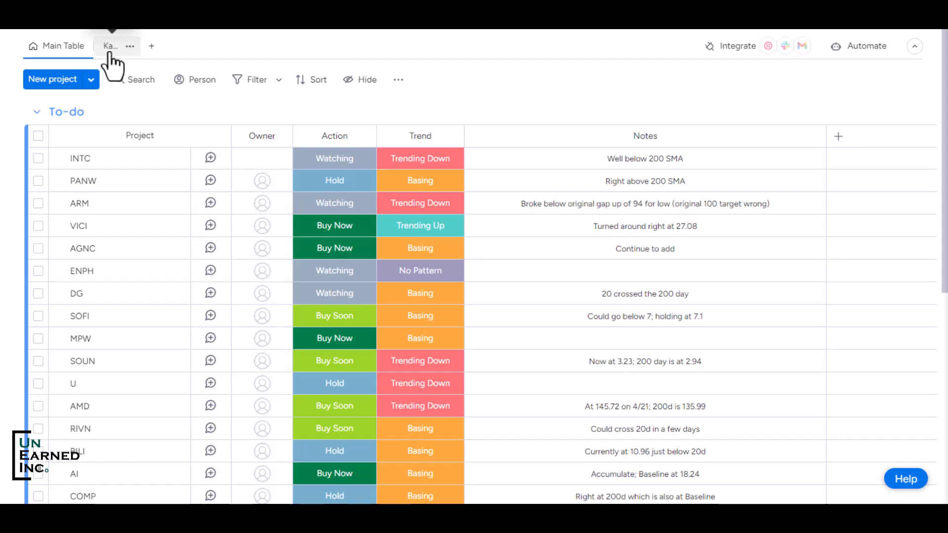
Return the board to Kanban view grouped into Watching, Buy Soon, Buy Now and Hold
{"action": "left_click", "coordinate": [110, 47]}
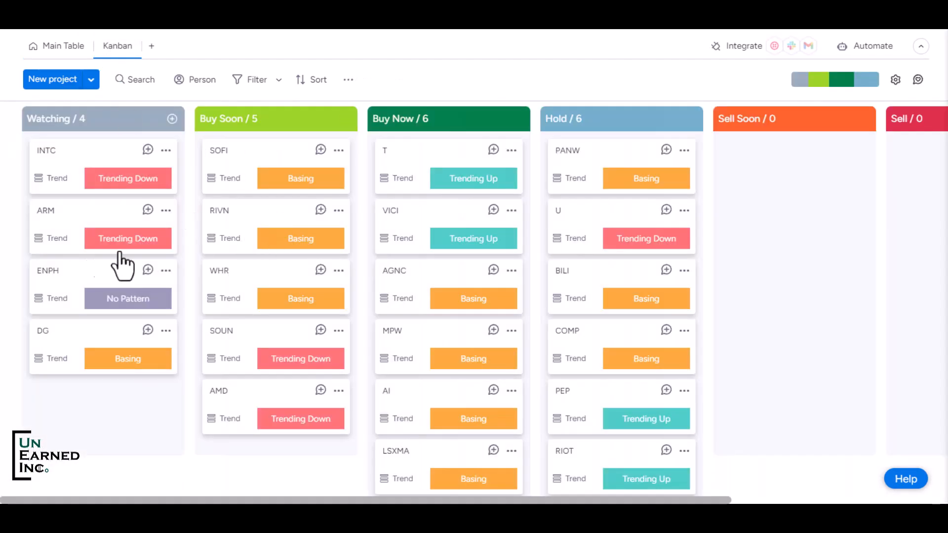
{"action": "mouse_move", "coordinate": [109, 390]}
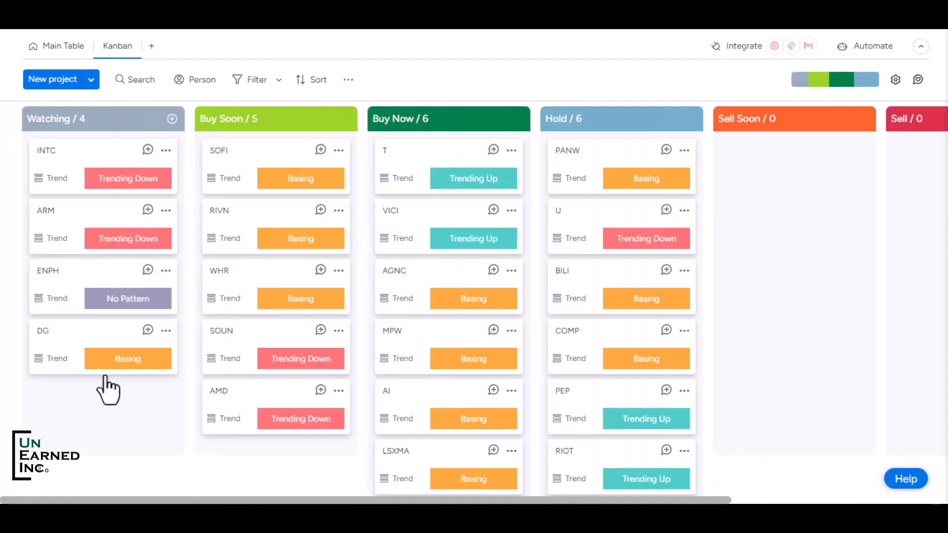
{"action": "mouse_move", "coordinate": [281, 350]}
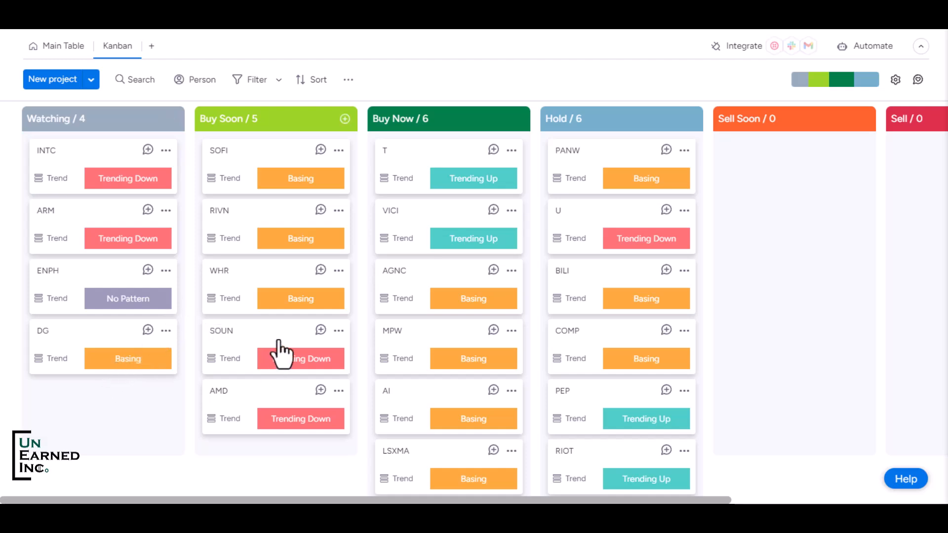
{"action": "mouse_move", "coordinate": [247, 349]}
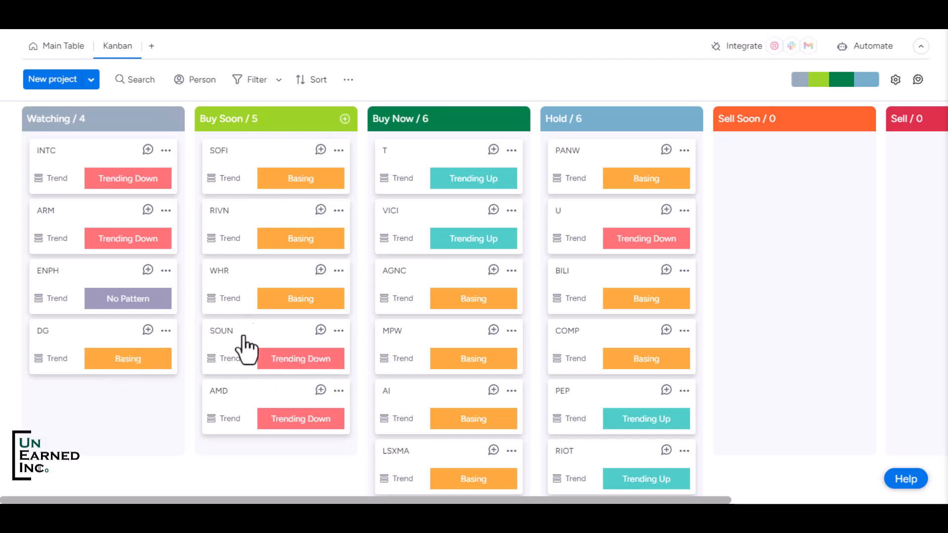
{"action": "mouse_move", "coordinate": [246, 257]}
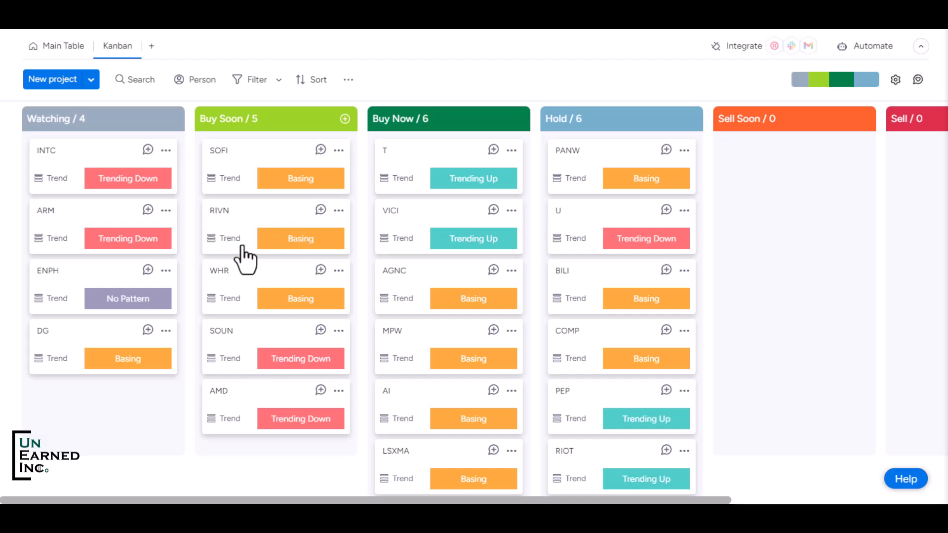
{"action": "mouse_move", "coordinate": [433, 220]}
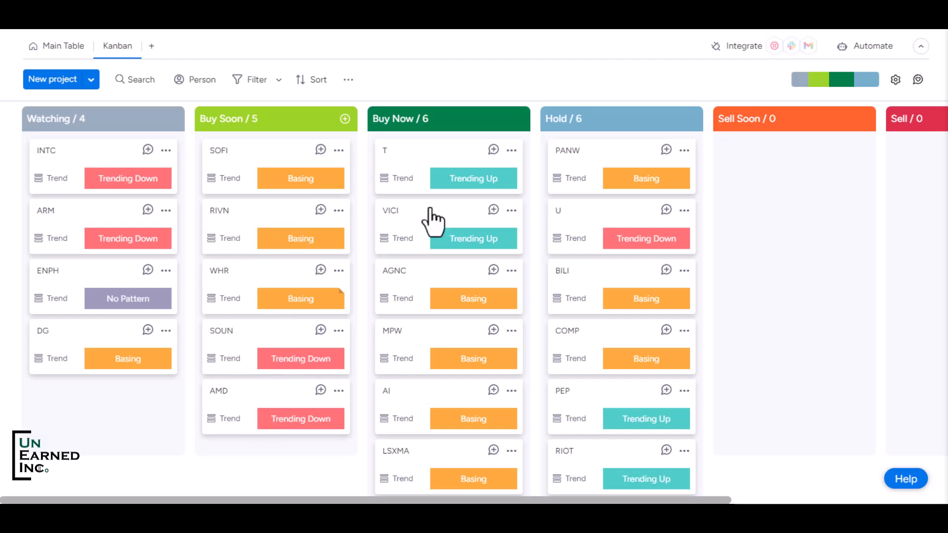
{"action": "mouse_move", "coordinate": [472, 211]}
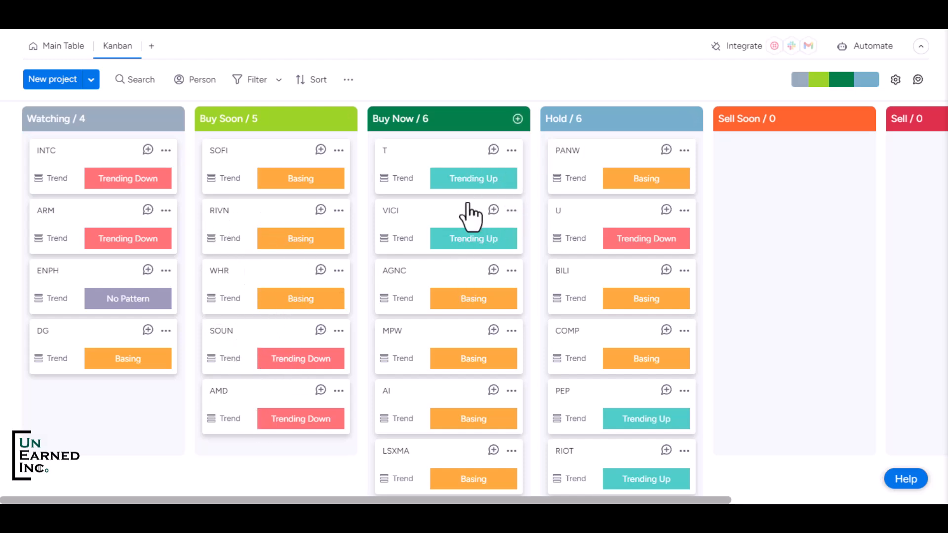
{"action": "mouse_move", "coordinate": [435, 242]}
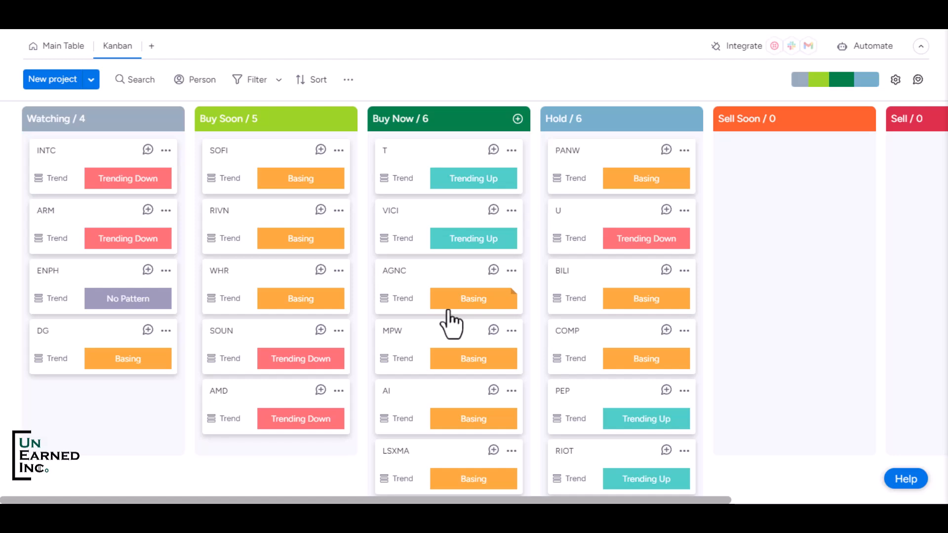
{"action": "mouse_move", "coordinate": [480, 217]}
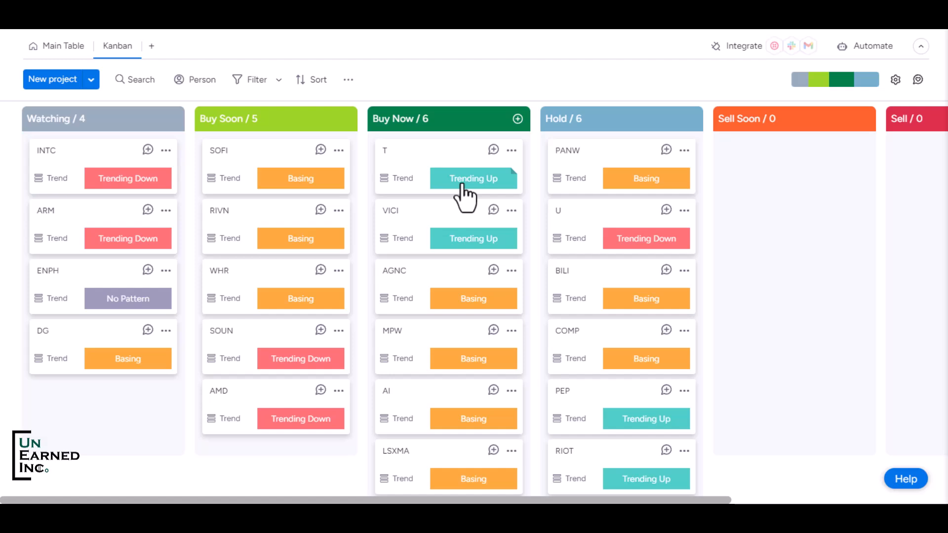
{"action": "mouse_move", "coordinate": [453, 311]}
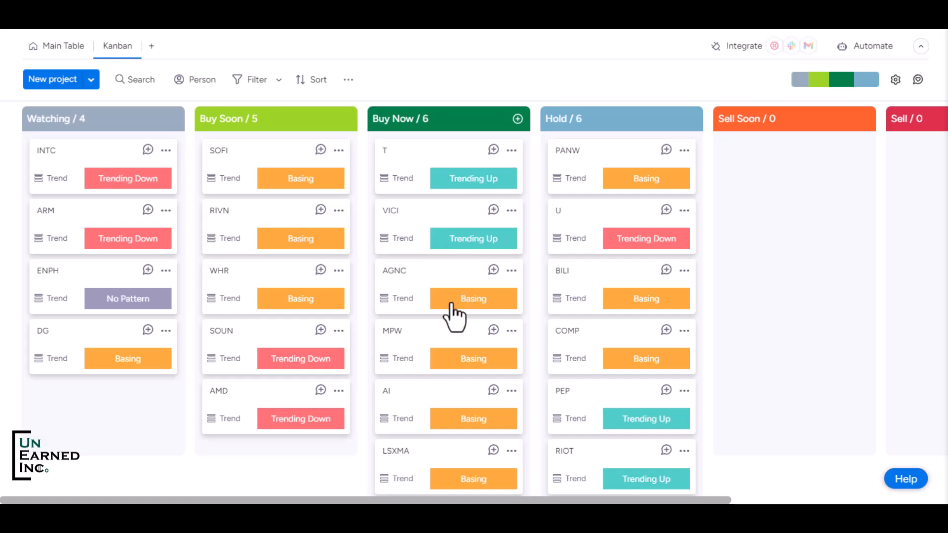
{"action": "mouse_move", "coordinate": [452, 197]}
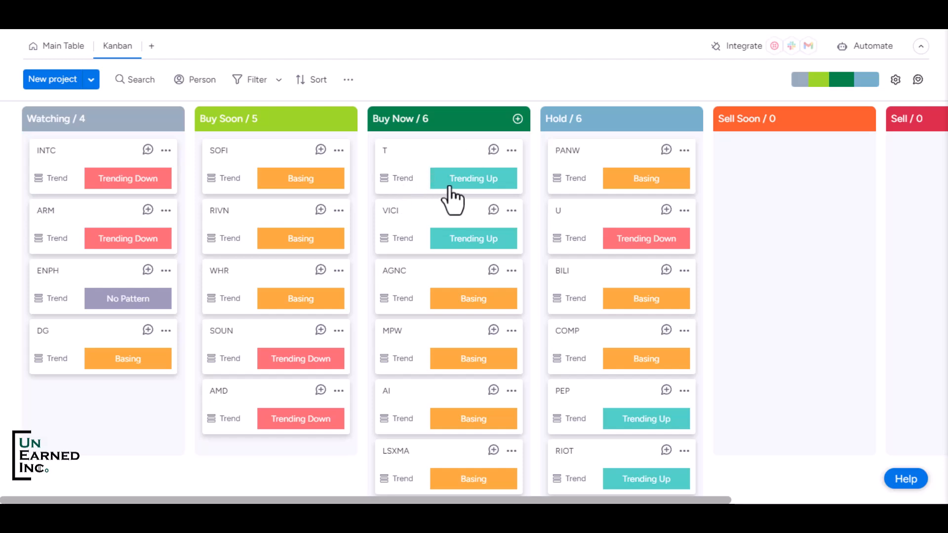
{"action": "mouse_move", "coordinate": [450, 194]}
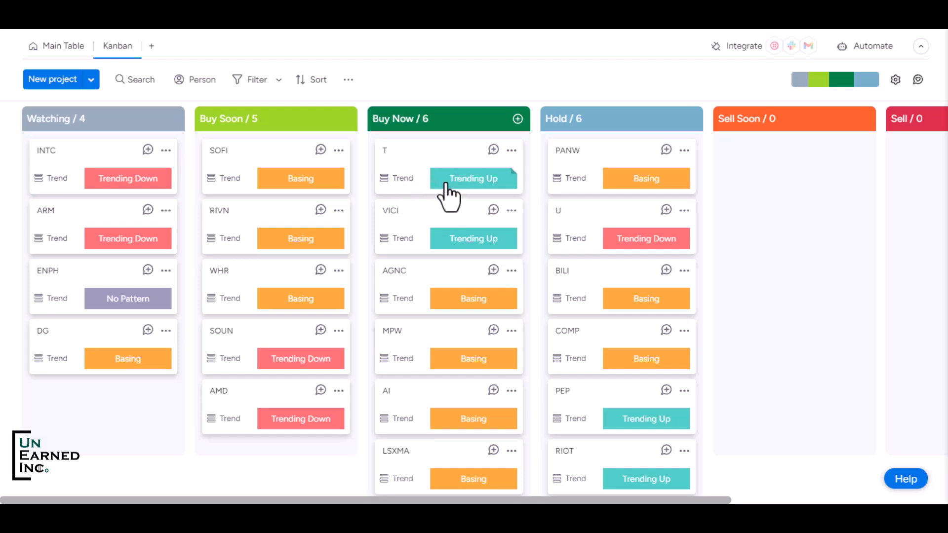
{"action": "mouse_move", "coordinate": [458, 176]}
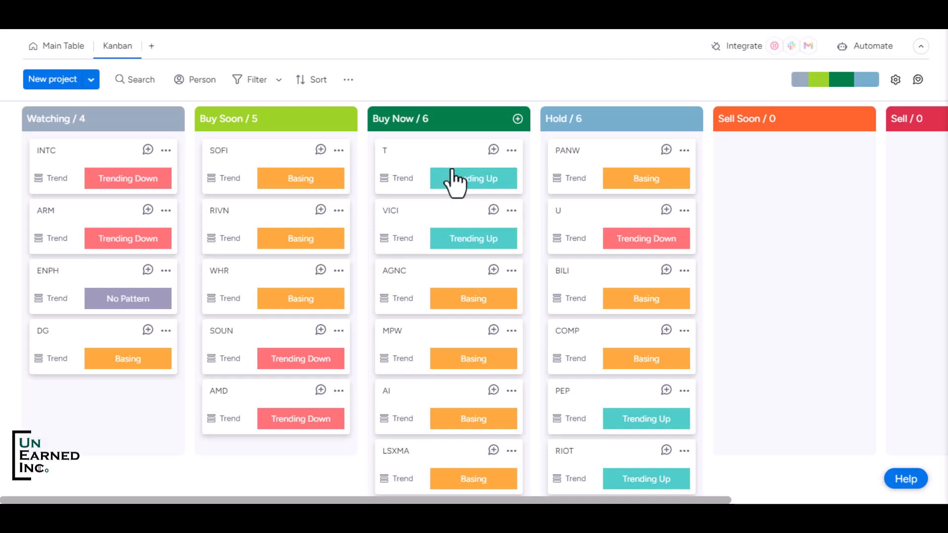
{"action": "mouse_move", "coordinate": [421, 185]}
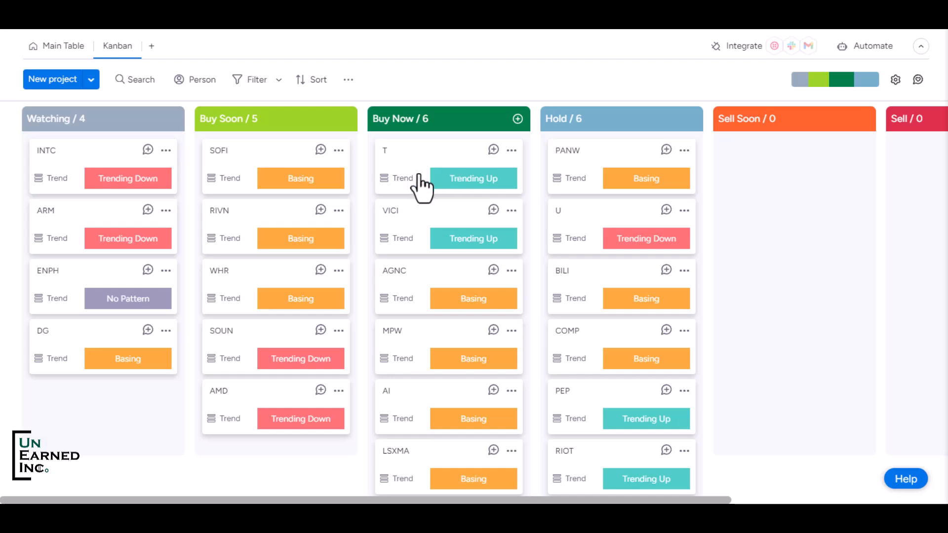
{"action": "mouse_move", "coordinate": [432, 154]}
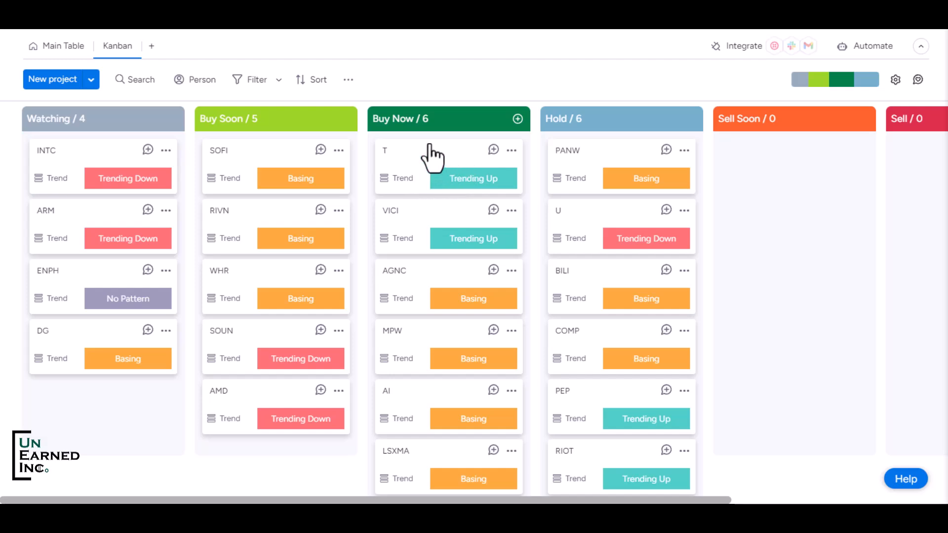
{"action": "mouse_move", "coordinate": [454, 177]}
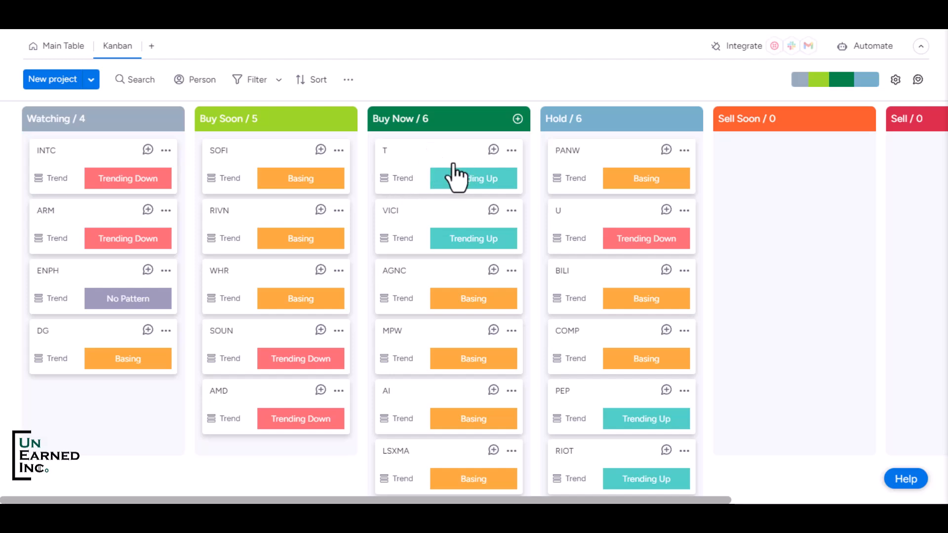
{"action": "mouse_move", "coordinate": [437, 257]}
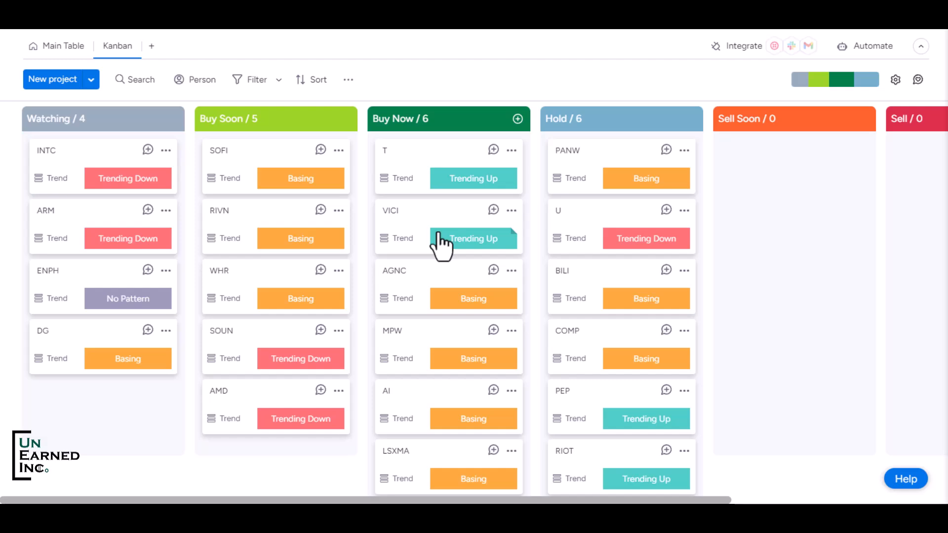
{"action": "mouse_move", "coordinate": [456, 265]}
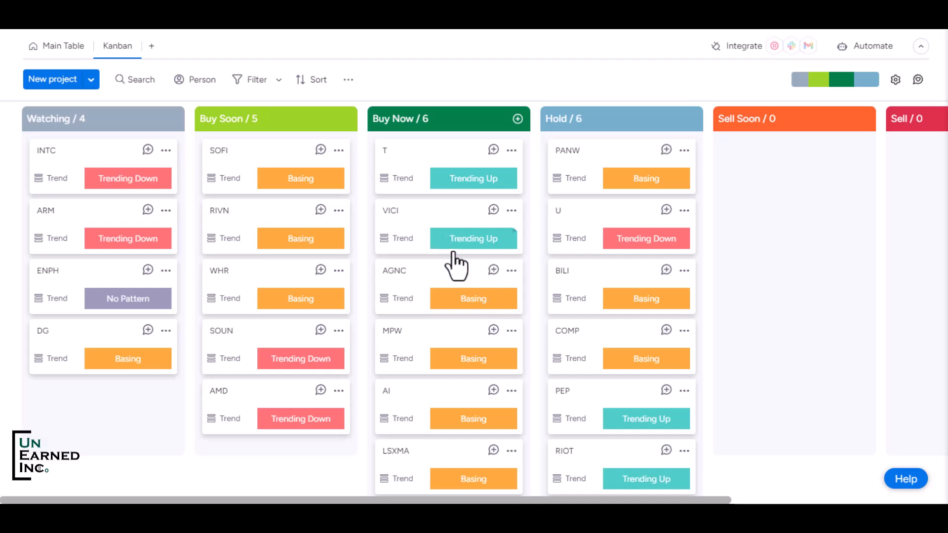
{"action": "mouse_move", "coordinate": [486, 241]}
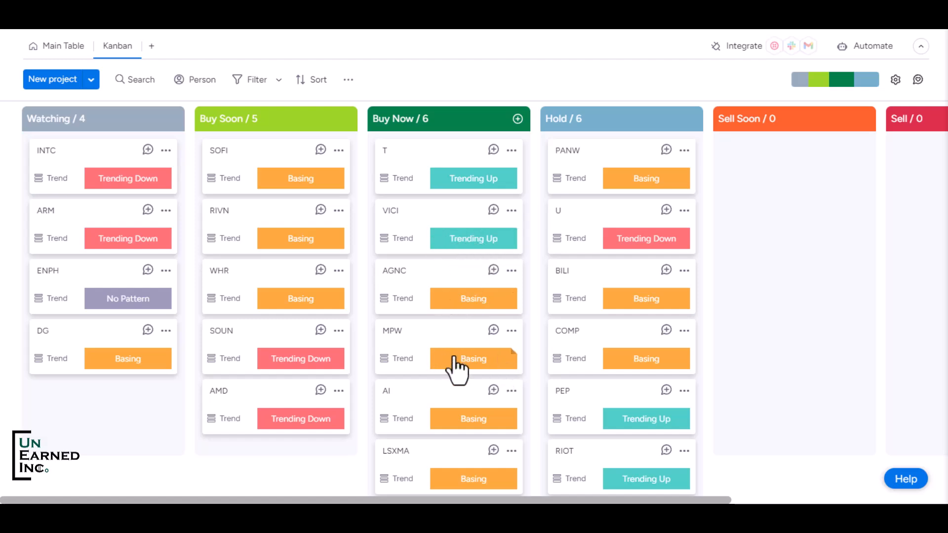
{"action": "mouse_move", "coordinate": [355, 465]}
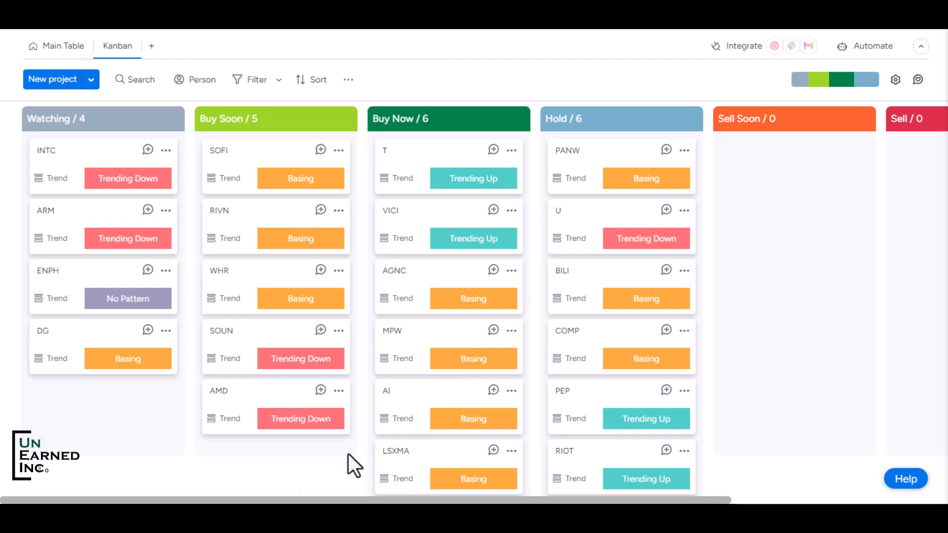
{"action": "scroll", "scroll_direction": "right", "scroll_amount": 3}
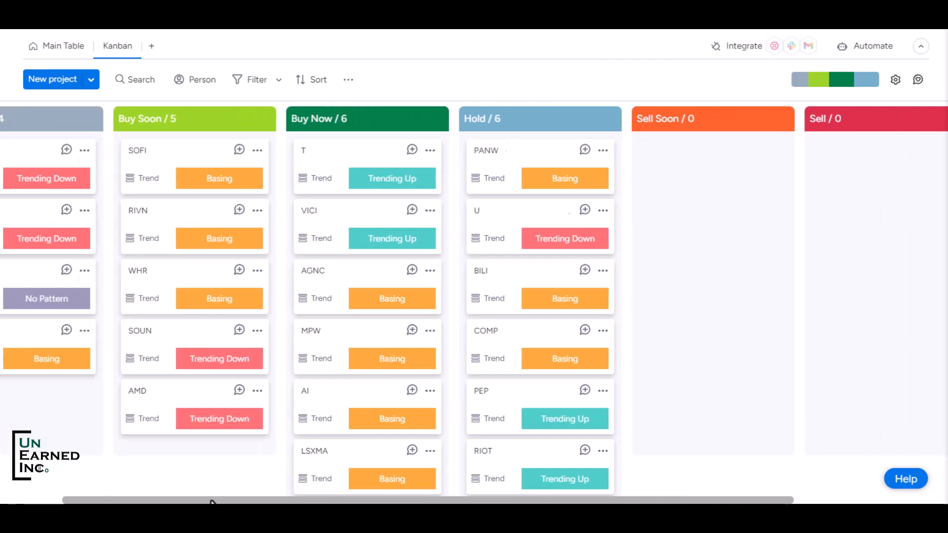
{"action": "scroll", "scroll_direction": "right", "scroll_amount": 3}
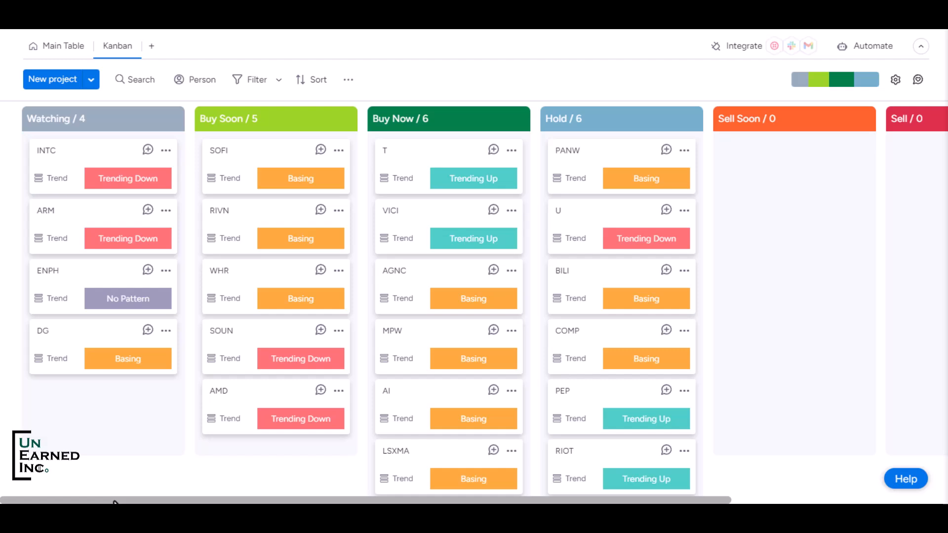
{"action": "mouse_move", "coordinate": [241, 320]}
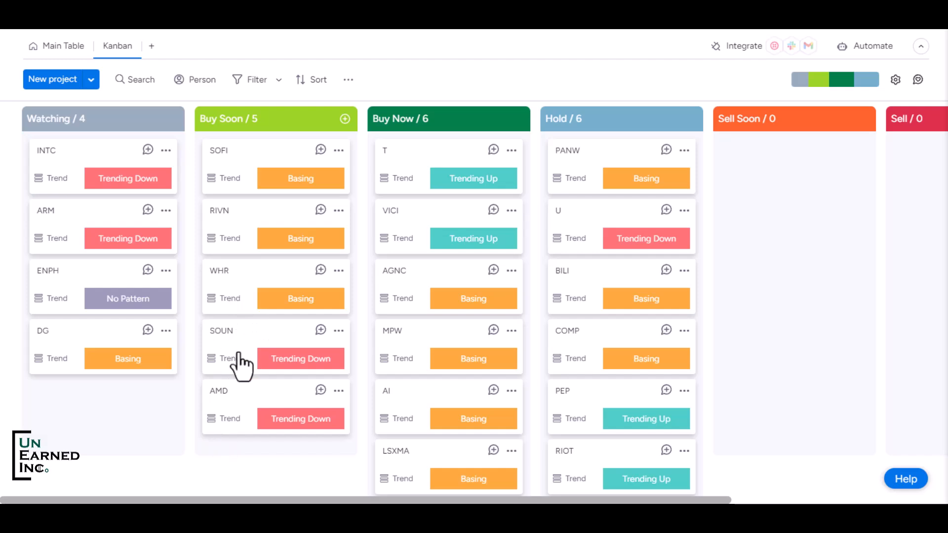
{"action": "mouse_move", "coordinate": [556, 66]}
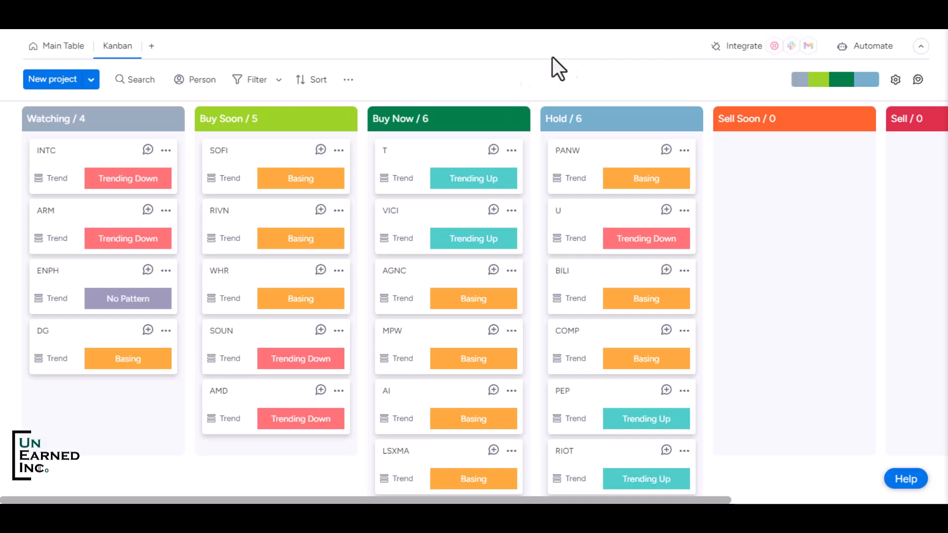
{"action": "mouse_move", "coordinate": [540, 57]}
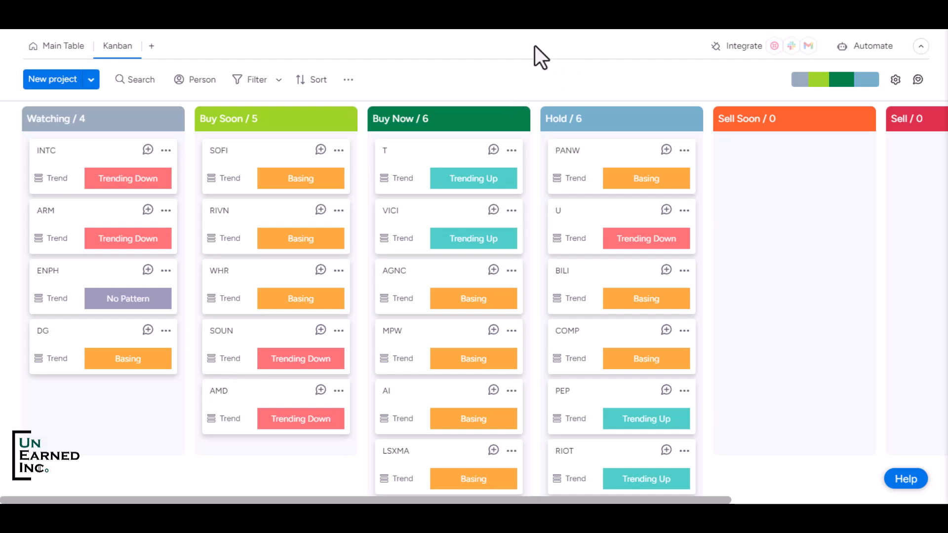